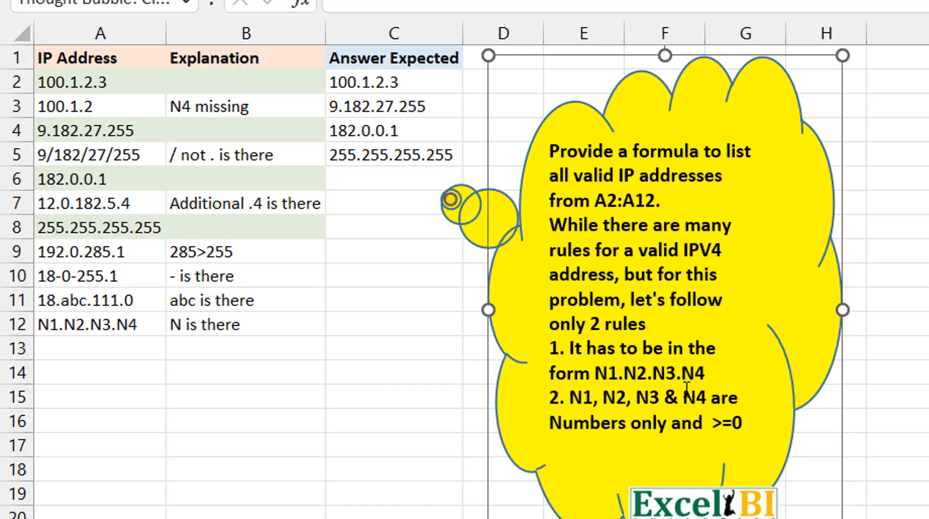
pyautogui.moveTo(516, 439)
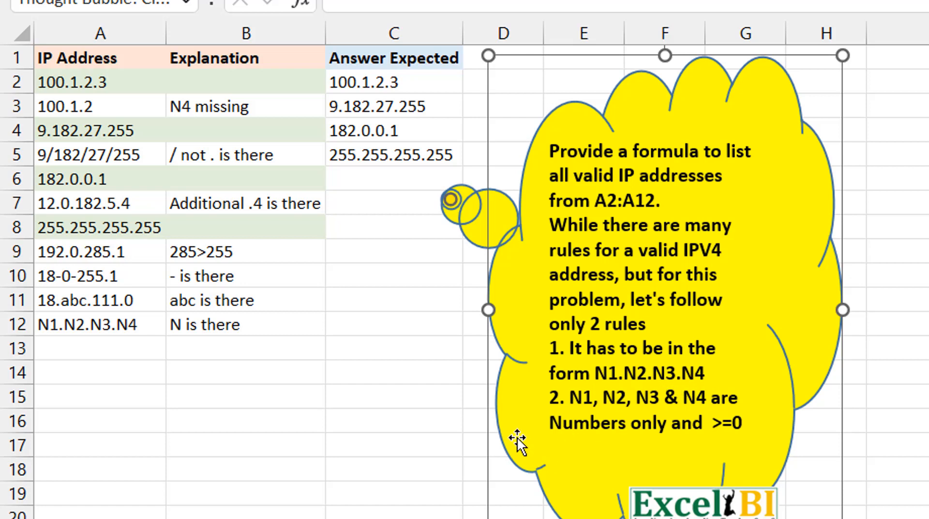
pyautogui.moveTo(799, 441)
pyautogui.write(' and <=255')
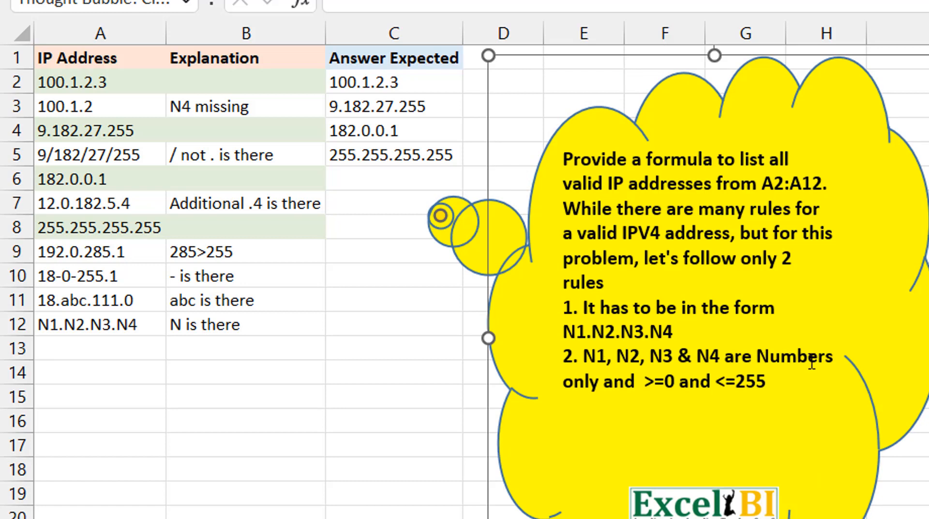
pyautogui.moveTo(614, 403)
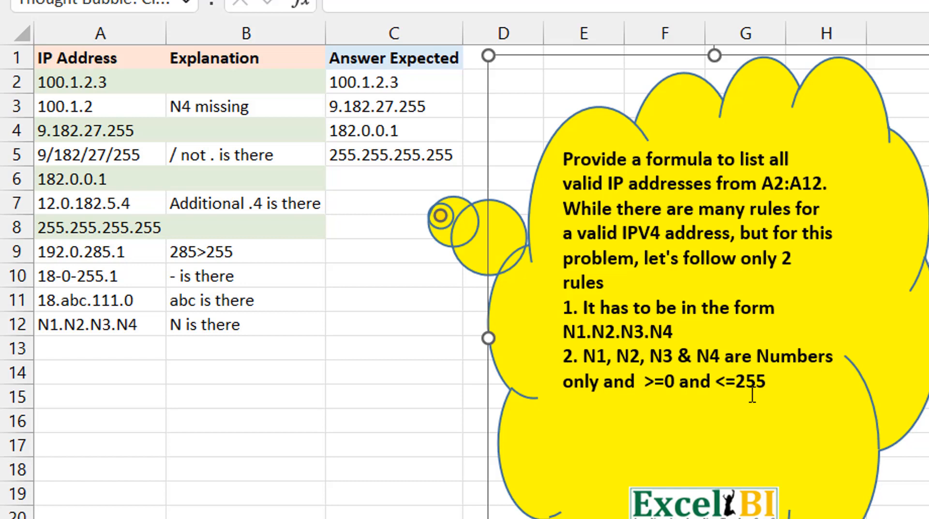
pyautogui.moveTo(235, 222)
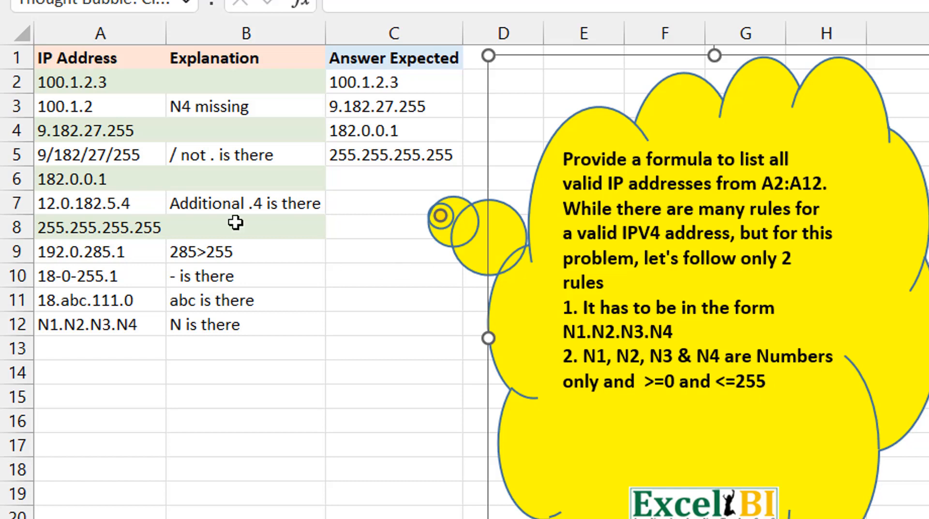
pyautogui.moveTo(113, 237)
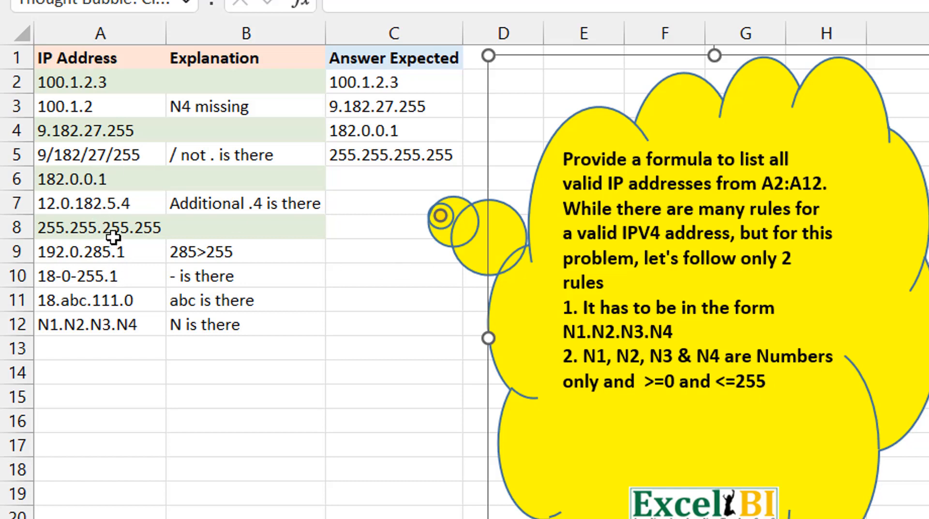
# Select A9 to point out the out-of-range example address 192.0.285.1
pyautogui.click(100, 251)
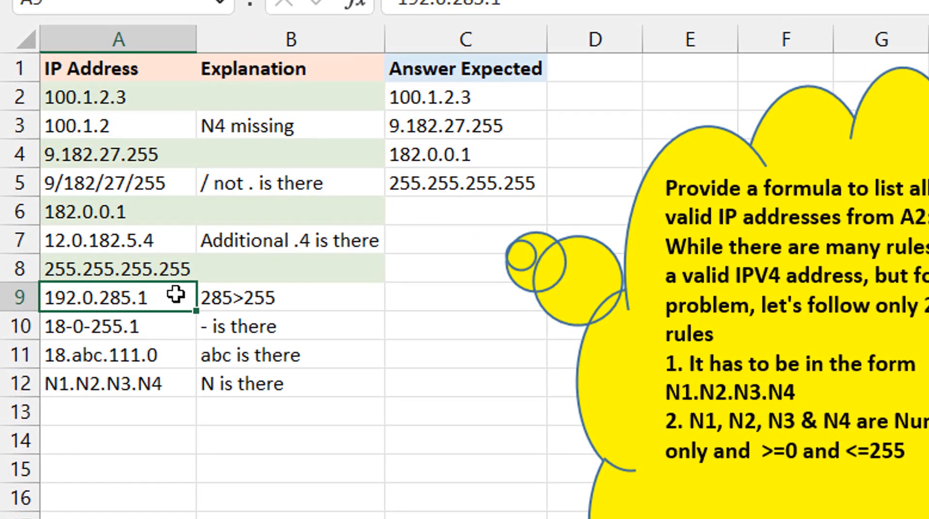
pyautogui.moveTo(92, 296)
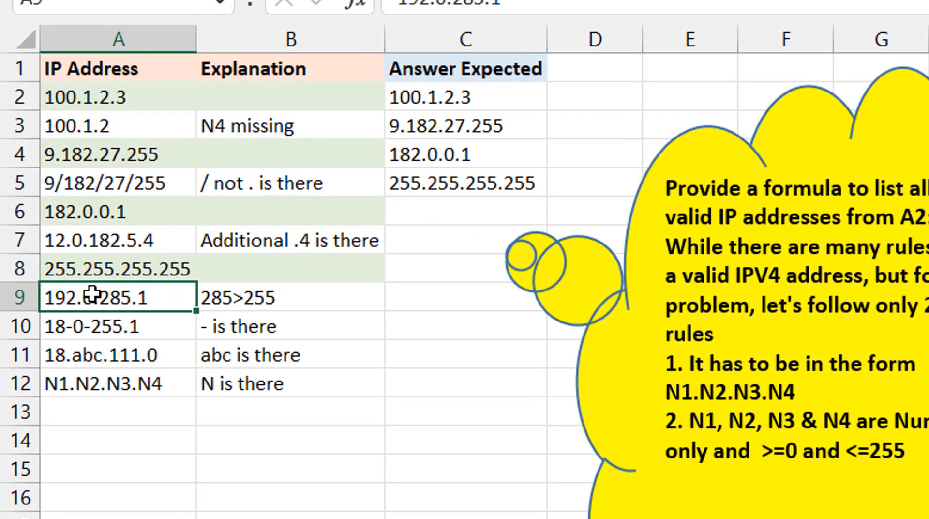
pyautogui.moveTo(127, 324)
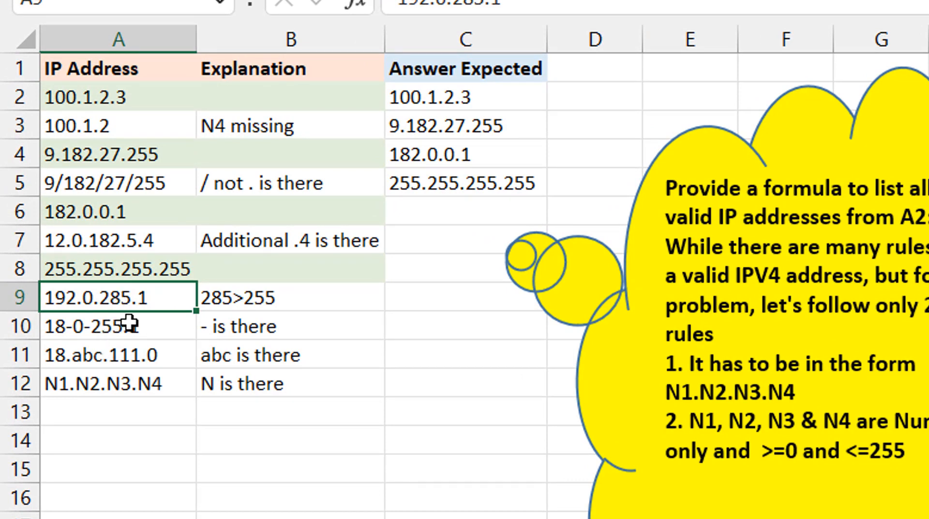
pyautogui.moveTo(124, 309)
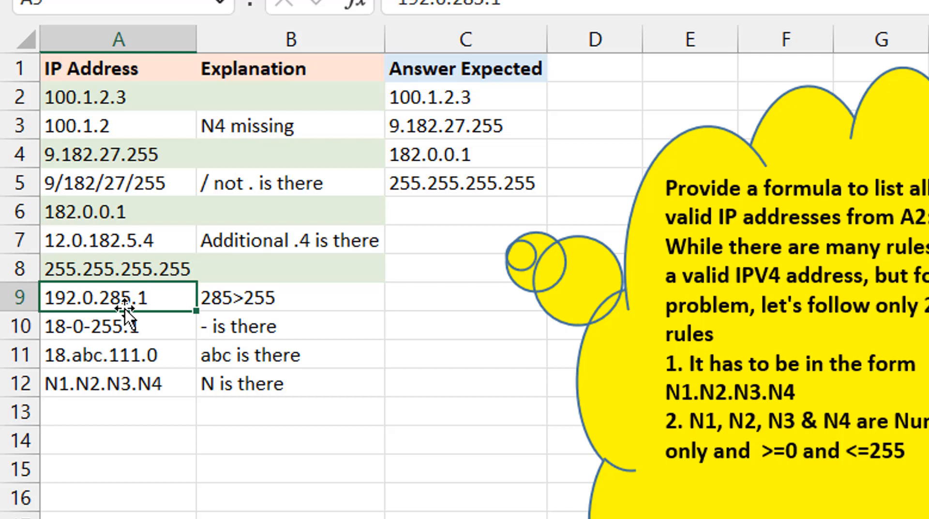
pyautogui.moveTo(447, 109)
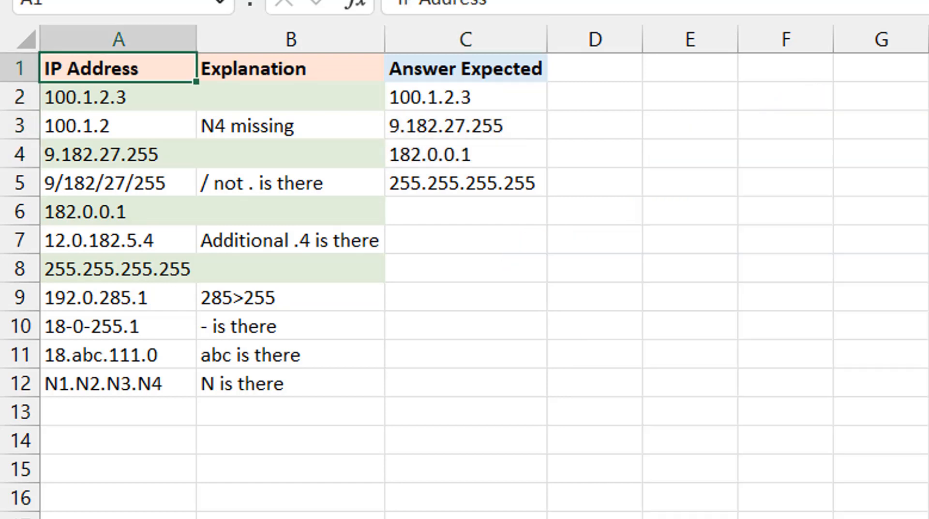
pyautogui.moveTo(686, 90)
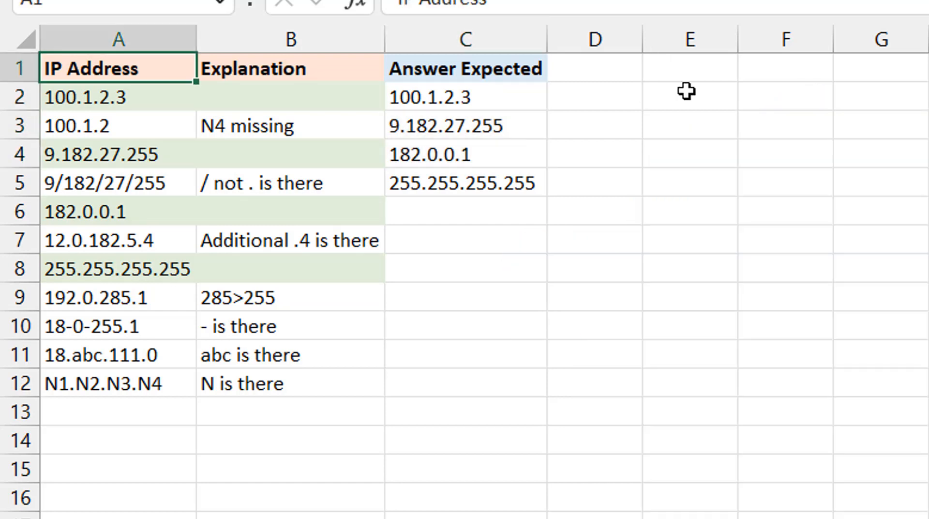
# Start the E2 formula =TEXTSPLIT(A2,".") to split the first address at dots
pyautogui.click(686, 91)
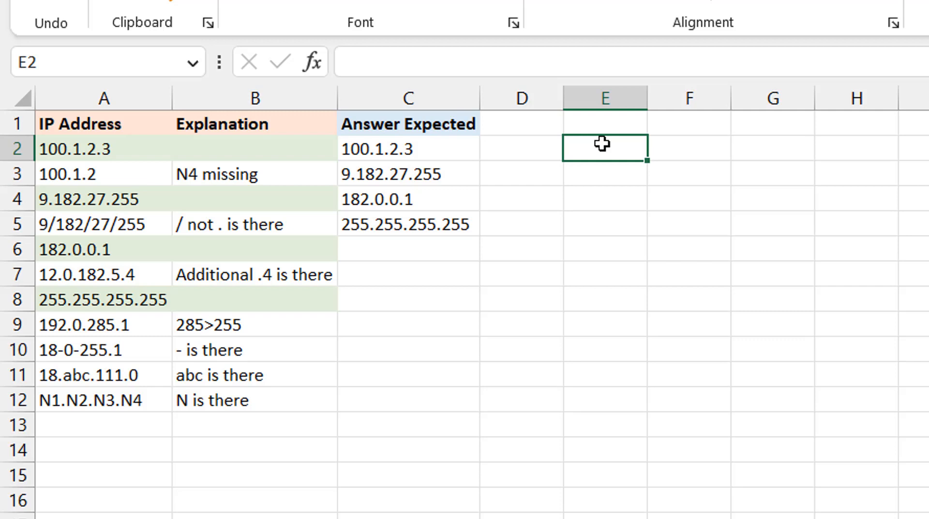
pyautogui.write('=te')
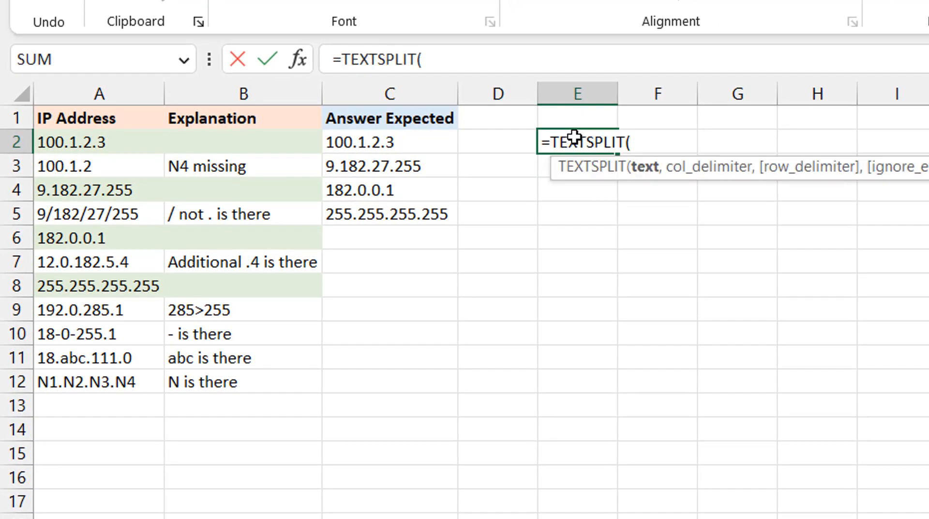
pyautogui.click(100, 141)
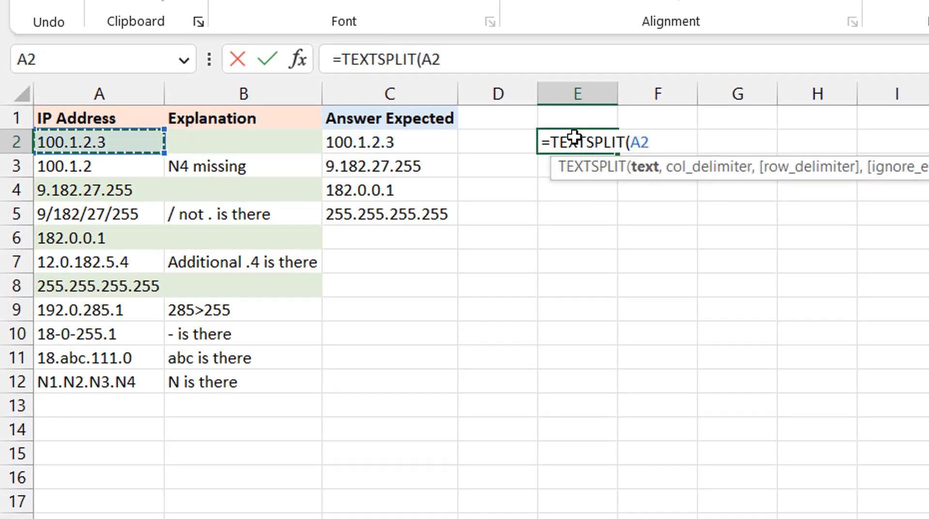
pyautogui.write(',".")')
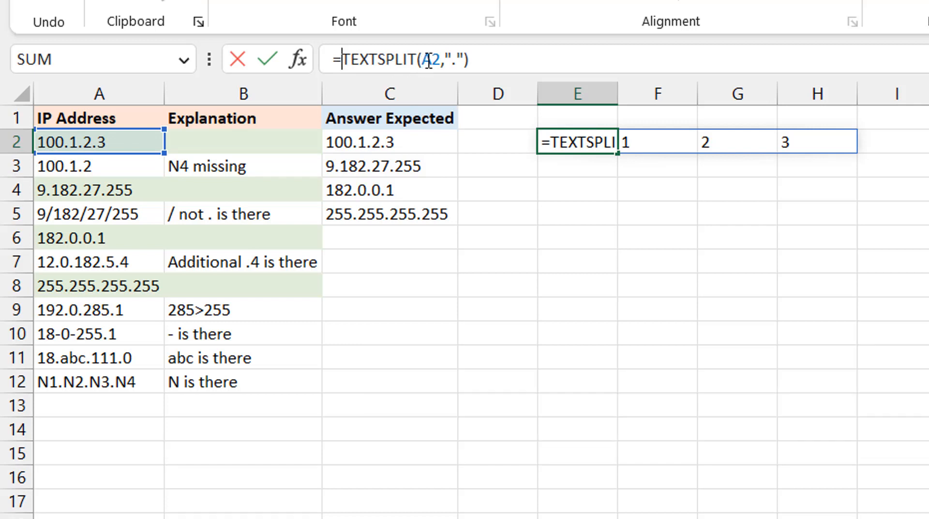
# Wrap the TEXTSPLIT in LET, naming the split a, and begin an AND( condition
pyautogui.write('LET(')
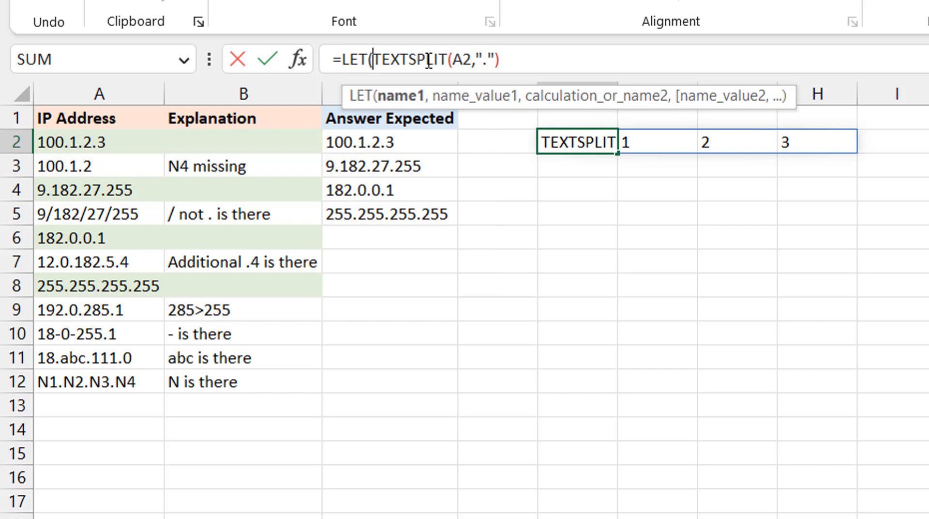
pyautogui.write('a,')
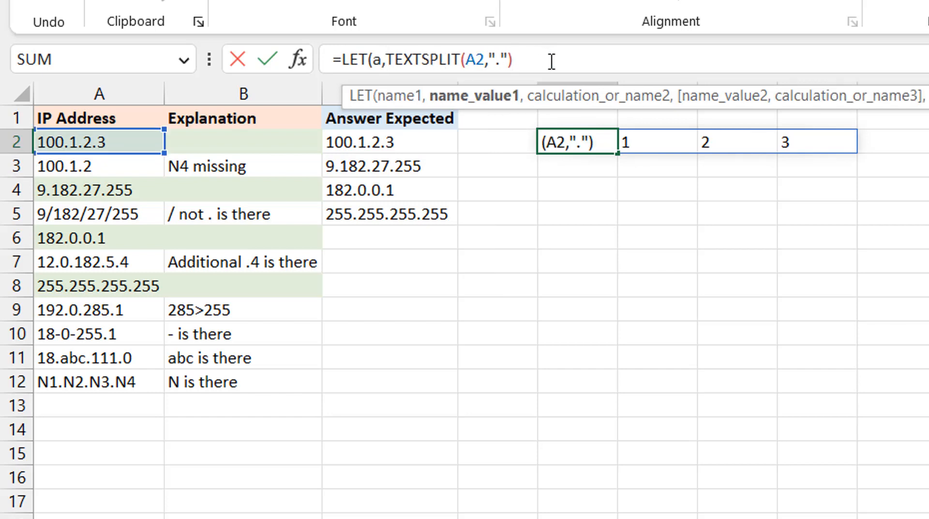
pyautogui.write(',')
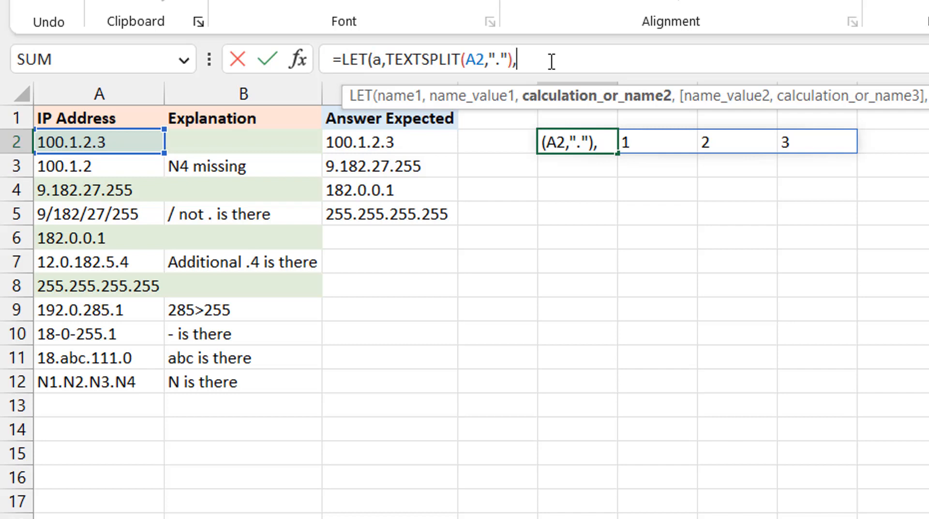
pyautogui.write('AND(')
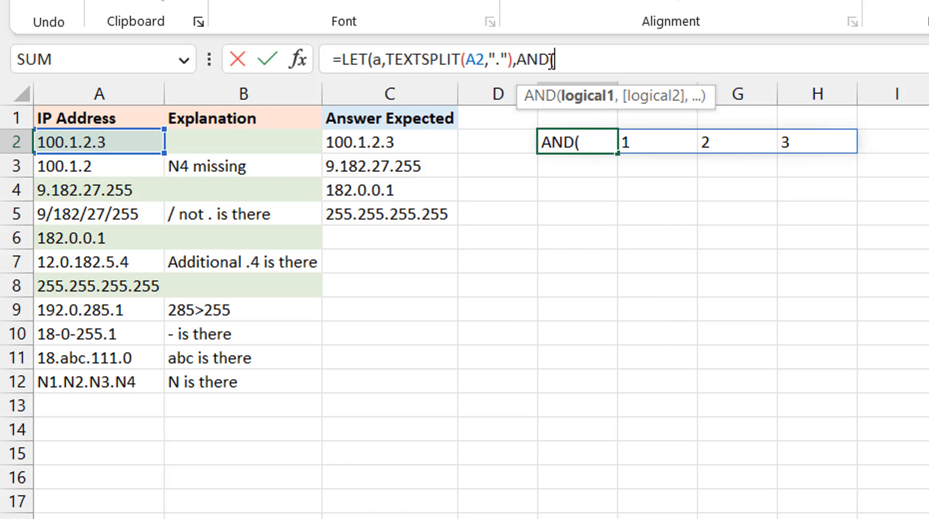
# Complete AND(COUNTA(a)=4,a>=0,a<=255) and close both parentheses
pyautogui.write('COUNTA(')
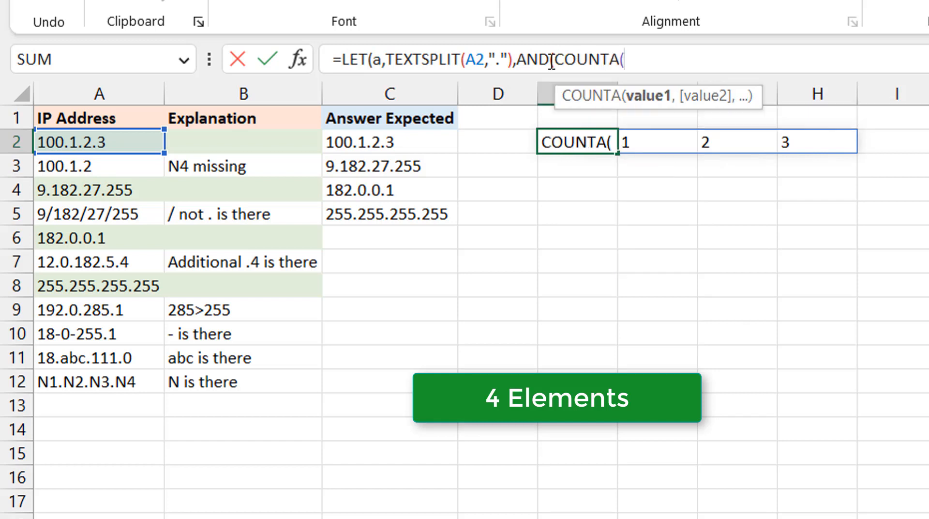
pyautogui.write('a)')
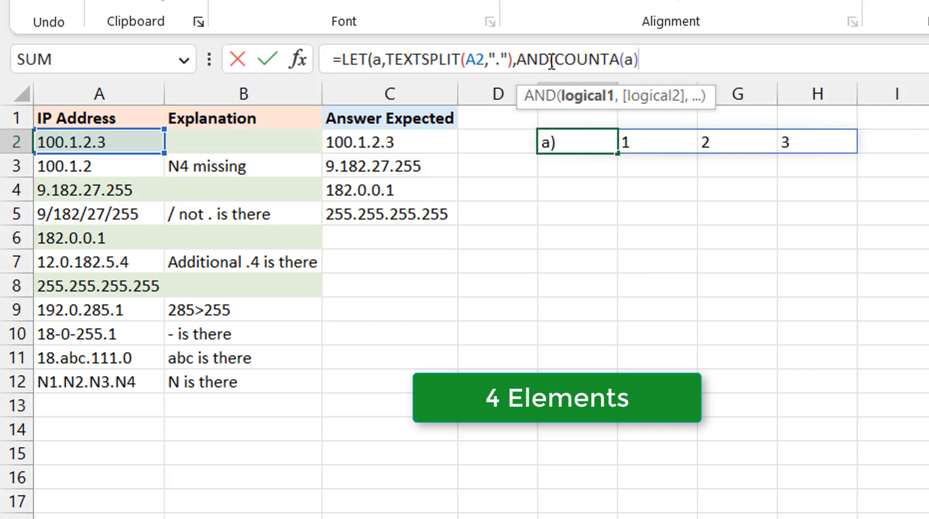
pyautogui.write('=')
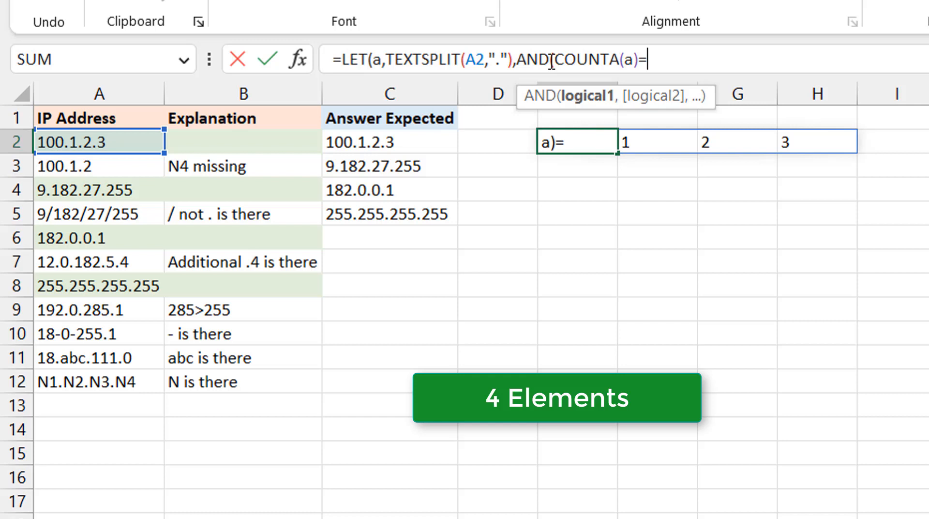
pyautogui.write('4')
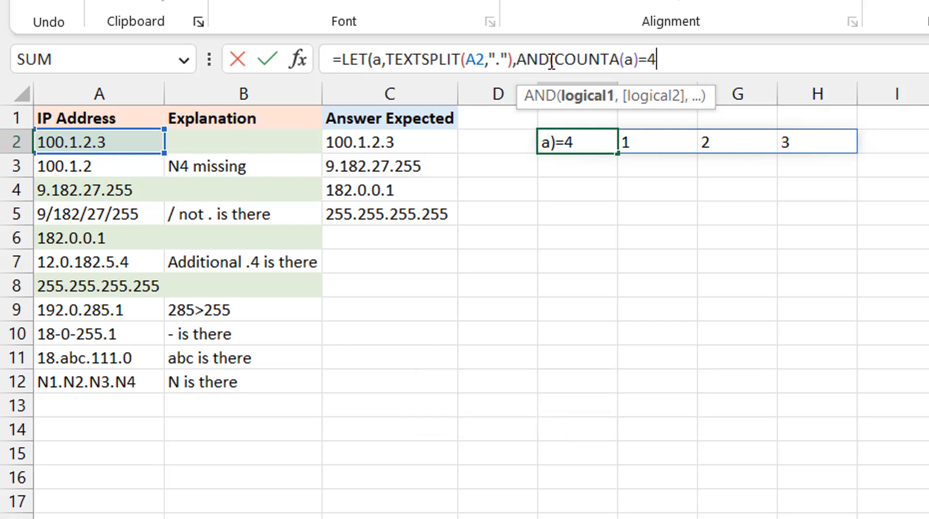
pyautogui.write(',')
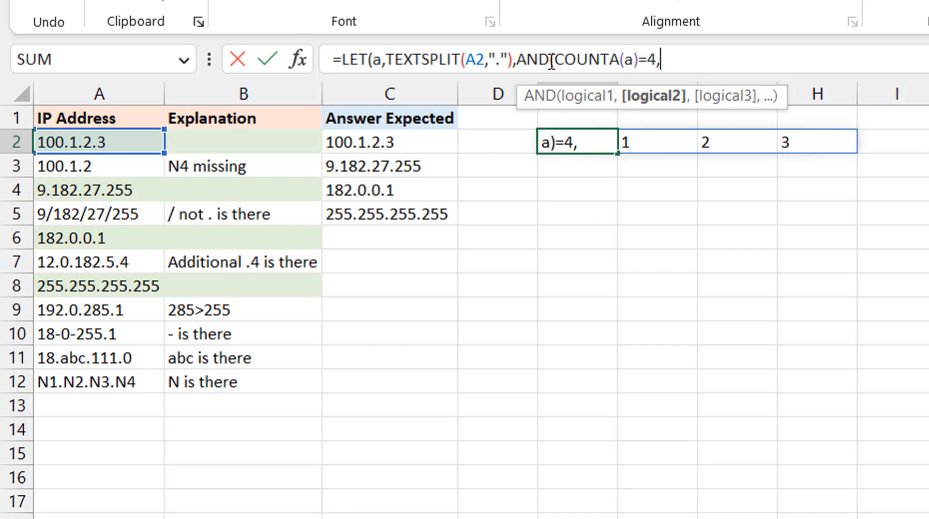
pyautogui.write('a')
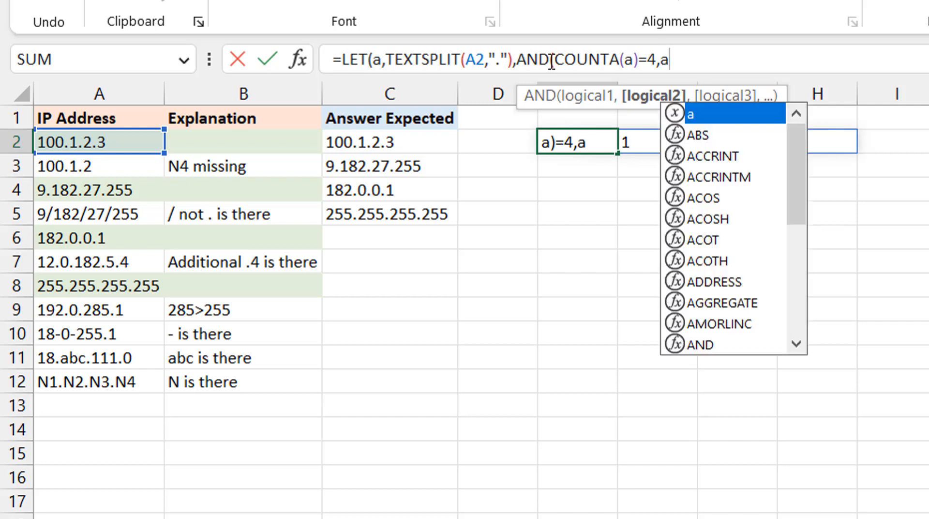
pyautogui.write('>=0')
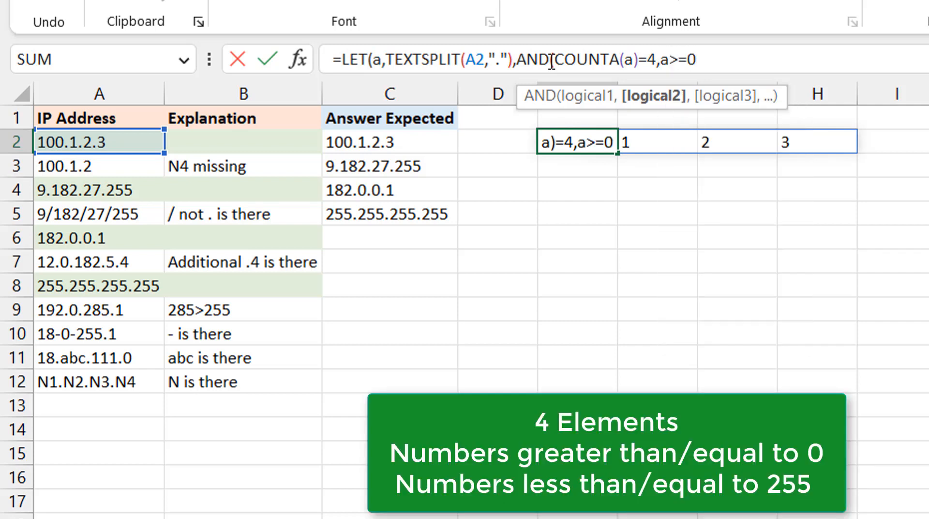
pyautogui.write(',')
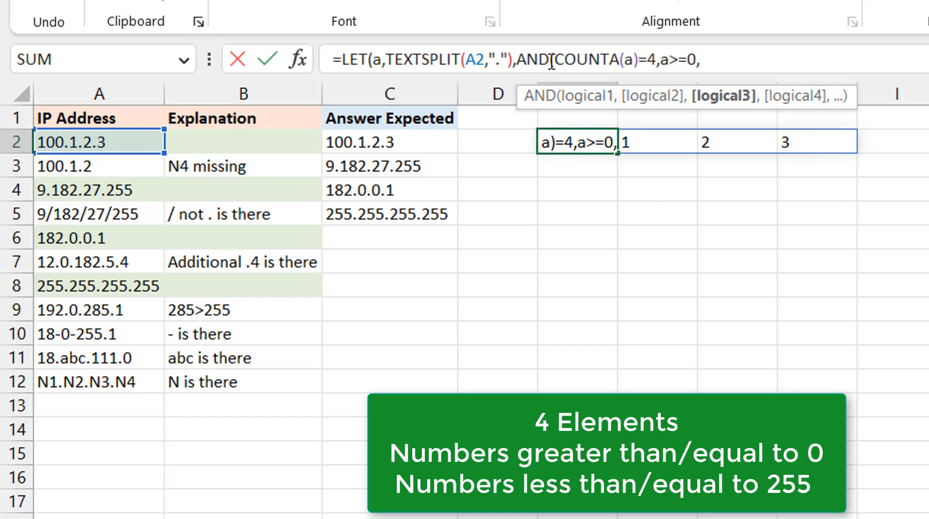
pyautogui.write('a<=2')
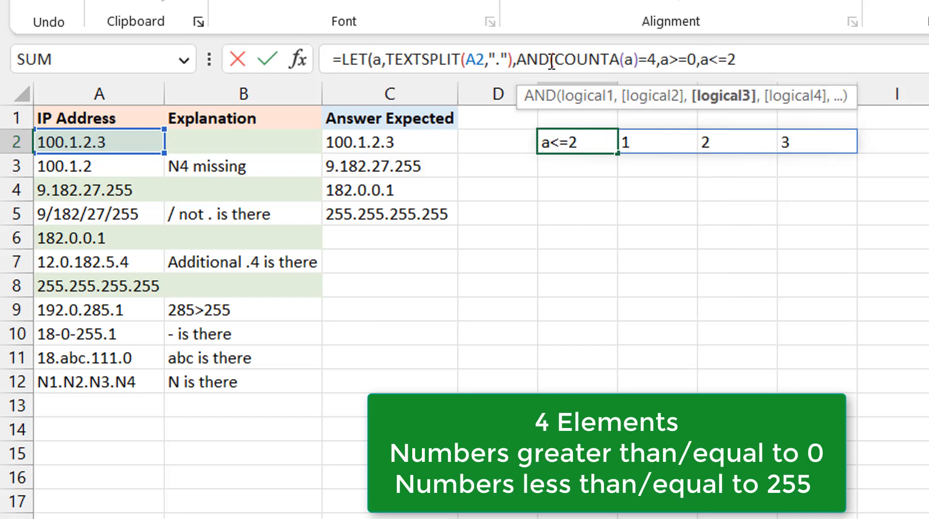
pyautogui.write('55')
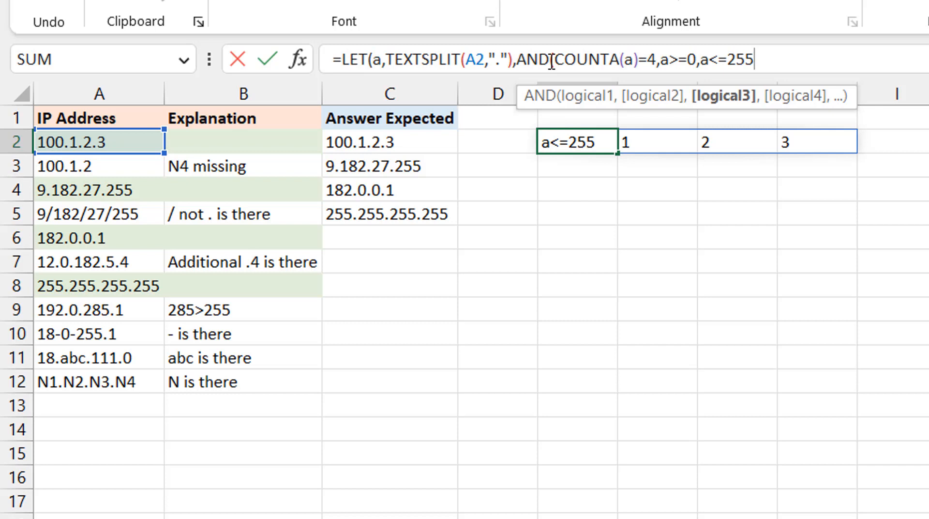
pyautogui.write(')')
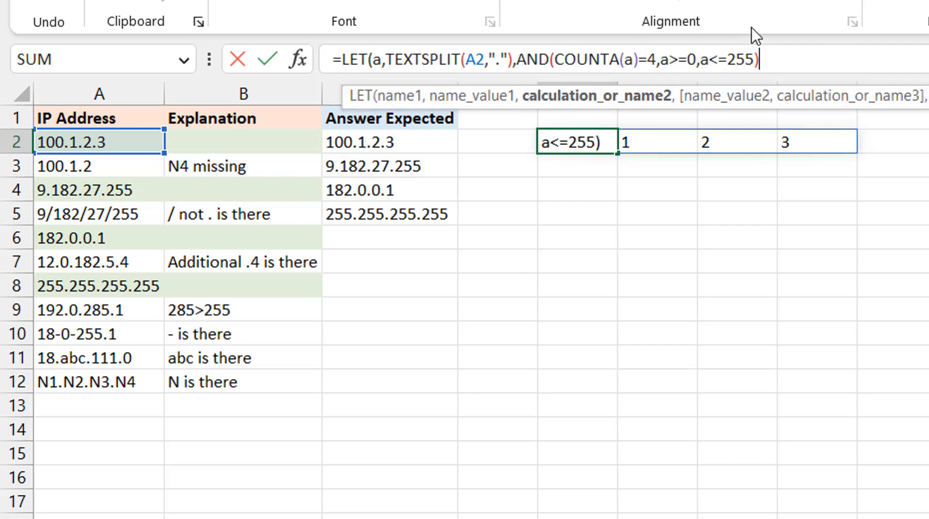
pyautogui.write(')')
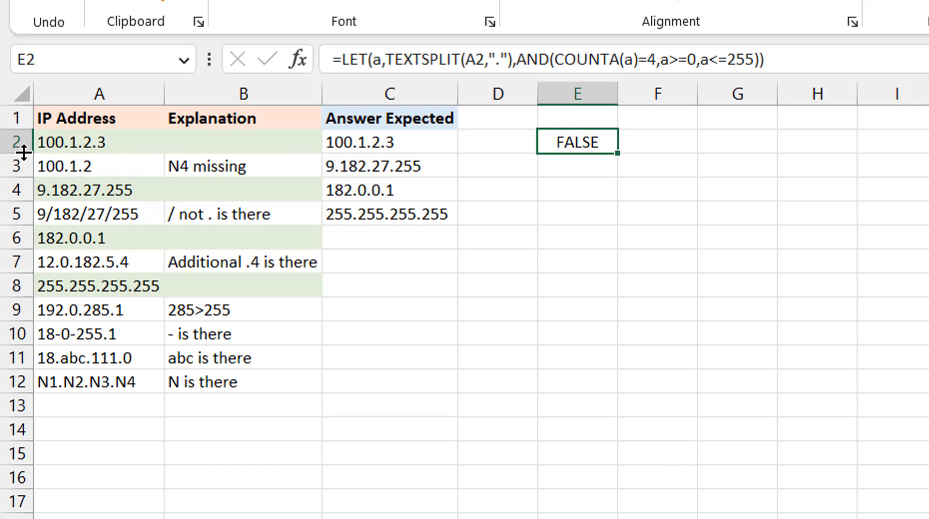
pyautogui.moveTo(117, 158)
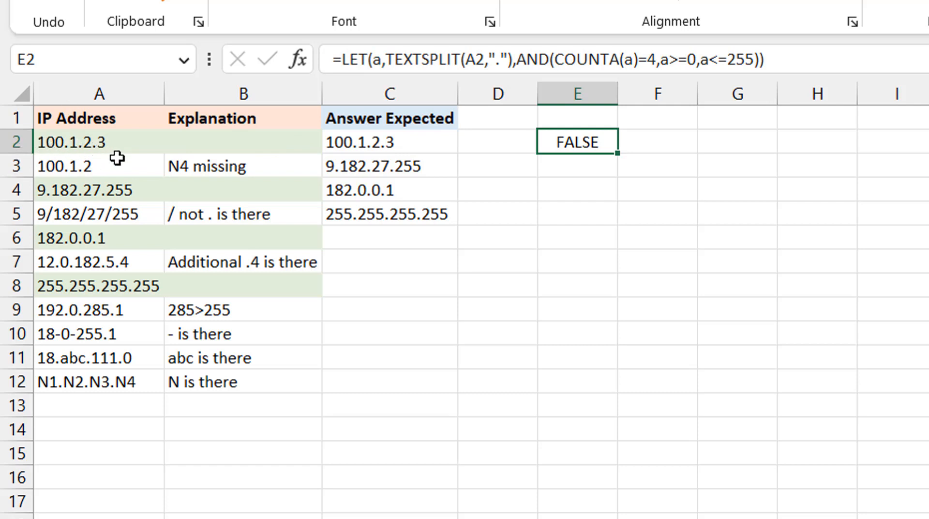
pyautogui.moveTo(73, 159)
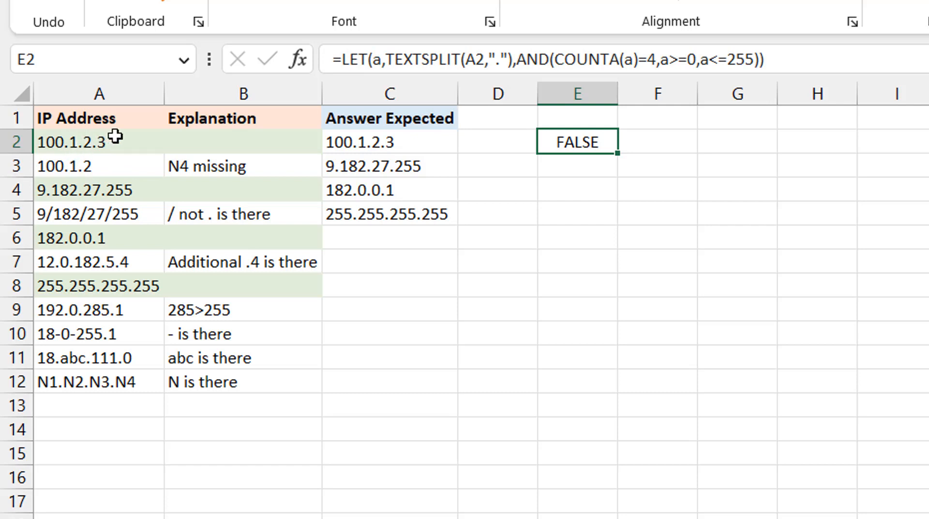
pyautogui.moveTo(602, 160)
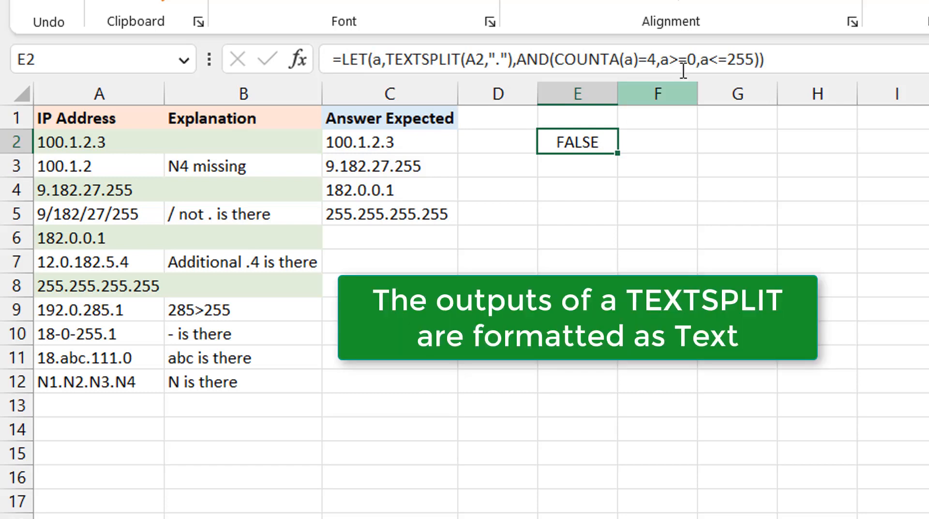
pyautogui.moveTo(681, 69)
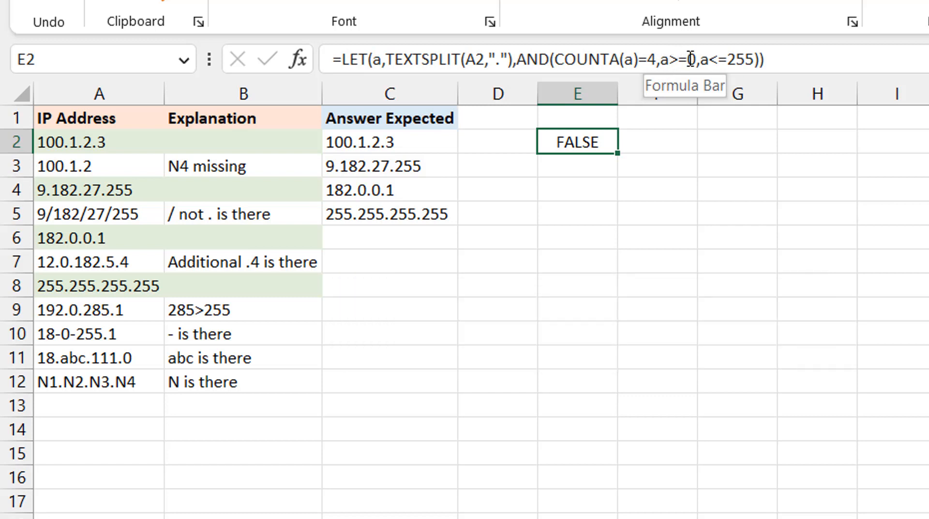
pyautogui.moveTo(728, 129)
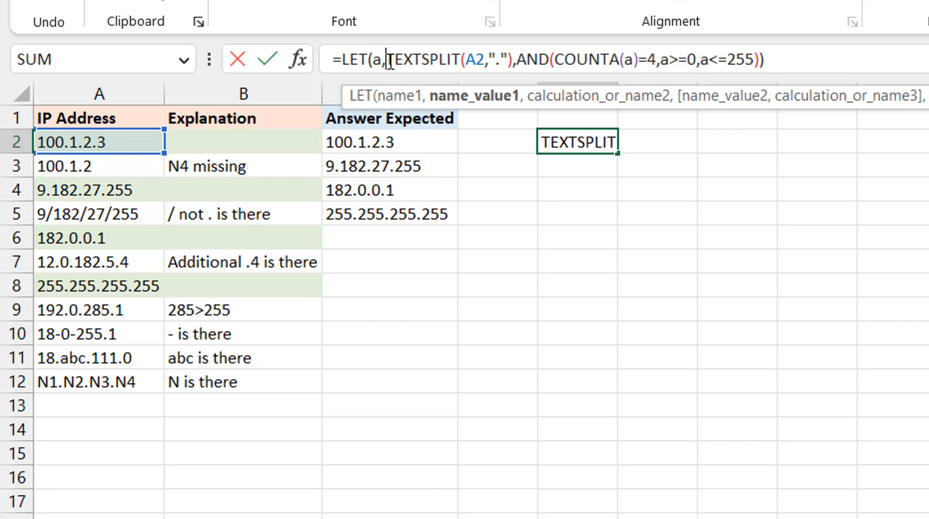
pyautogui.moveTo(76, 381)
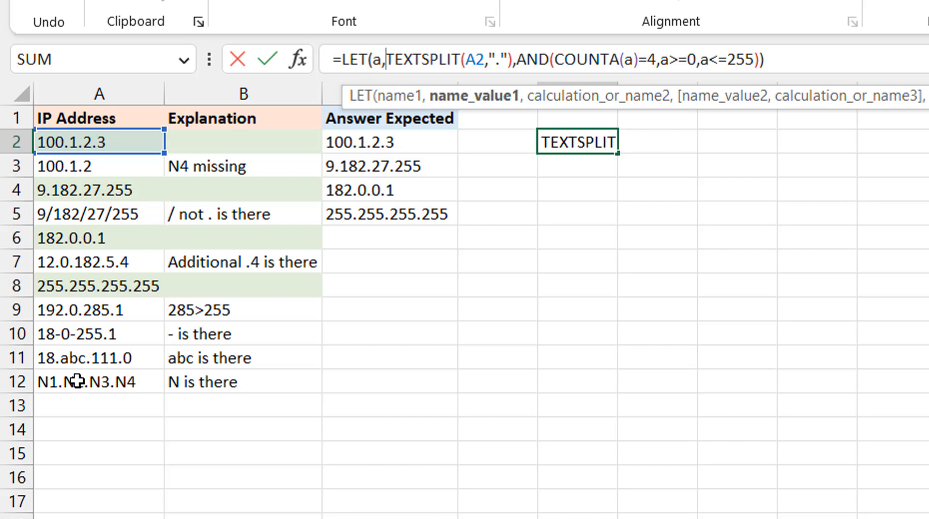
pyautogui.moveTo(133, 250)
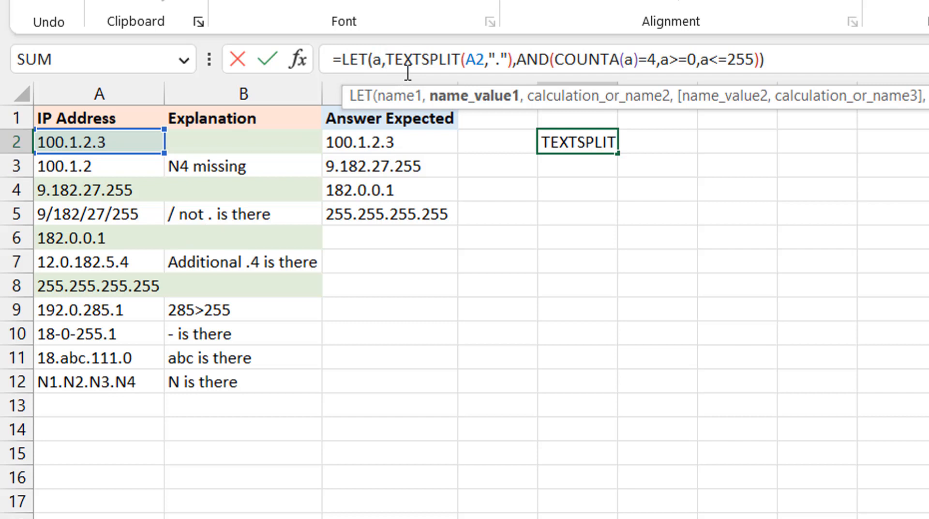
# Prefix TEXTSPLIT with -- to convert the parts to numbers, and commit
pyautogui.write('--')
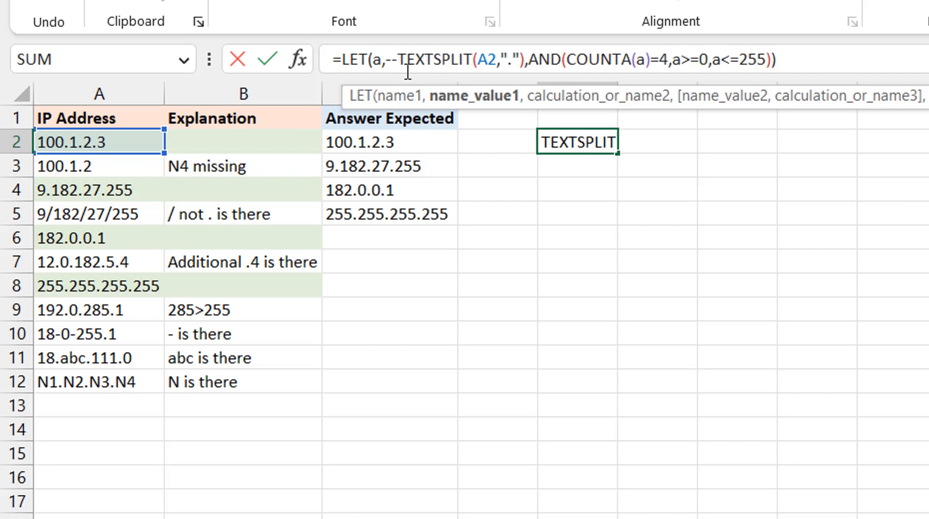
pyautogui.press('Return')
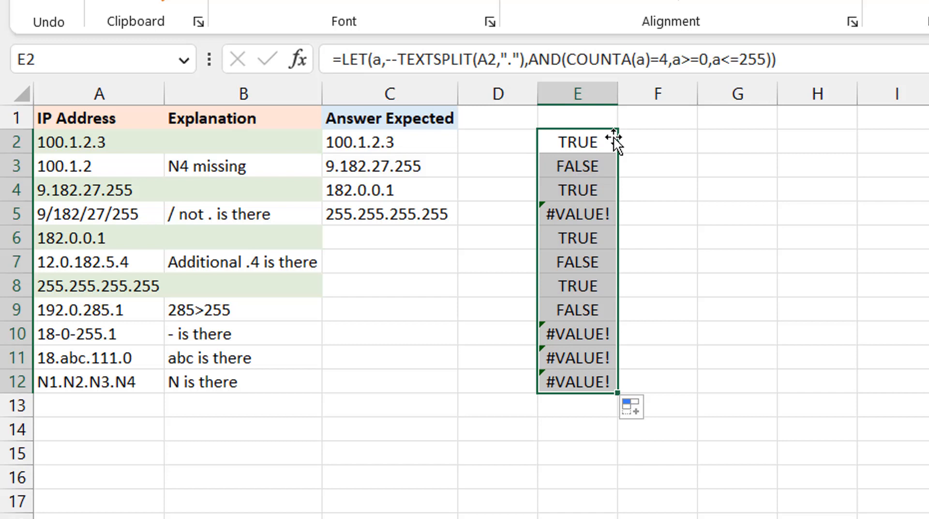
pyautogui.moveTo(595, 290)
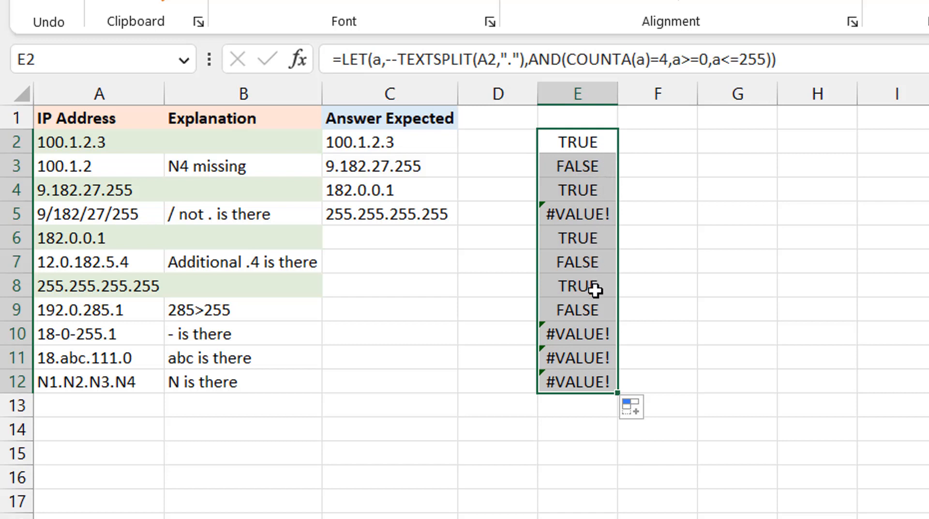
pyautogui.moveTo(567, 332)
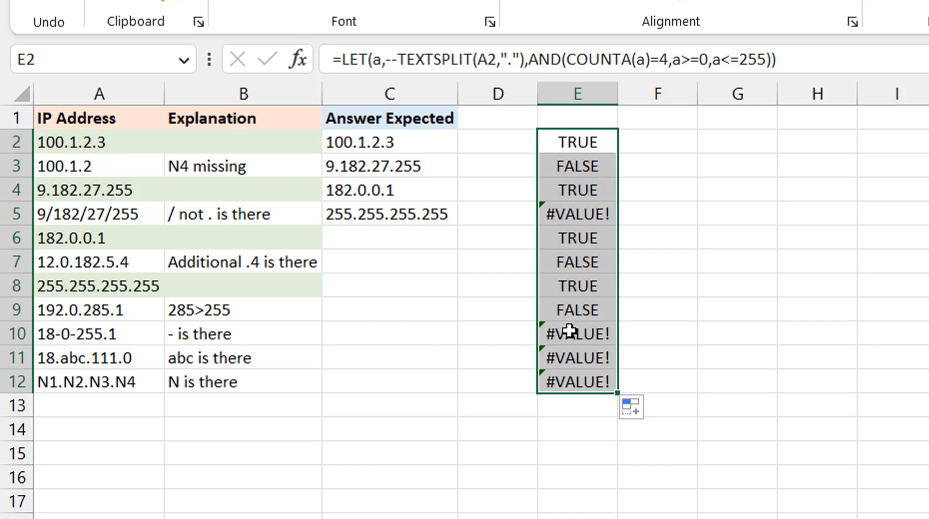
pyautogui.moveTo(76, 346)
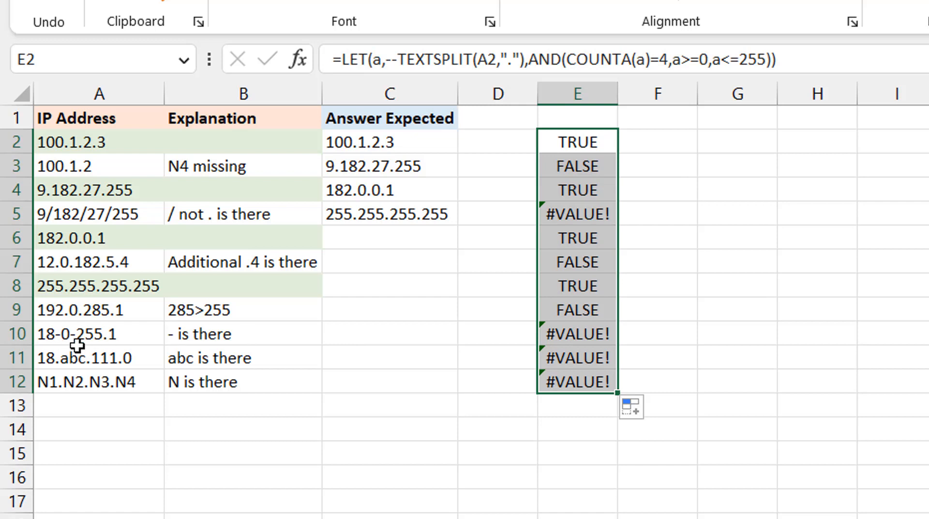
pyautogui.moveTo(135, 367)
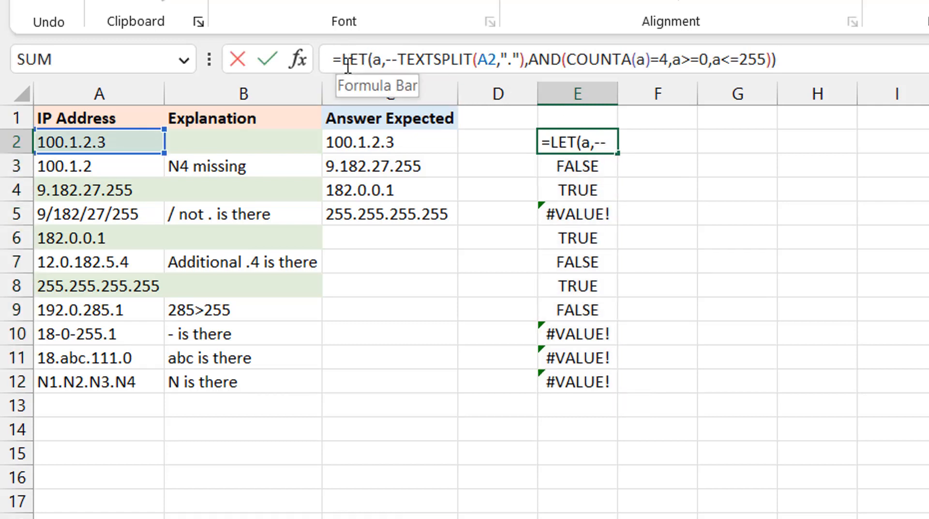
# Wrap the E2 formula in IFERROR(...,) so errors return 0, and confirm
pyautogui.write('IFERROR(')
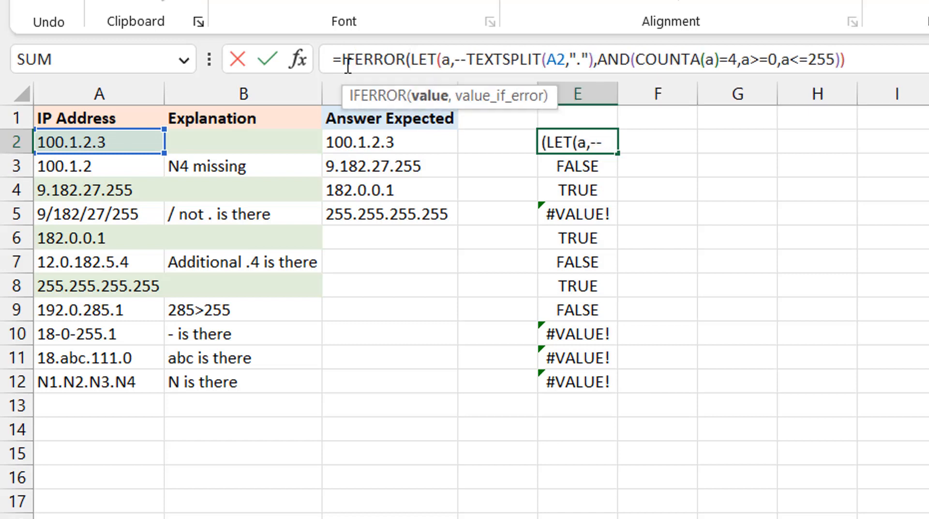
pyautogui.write(',')
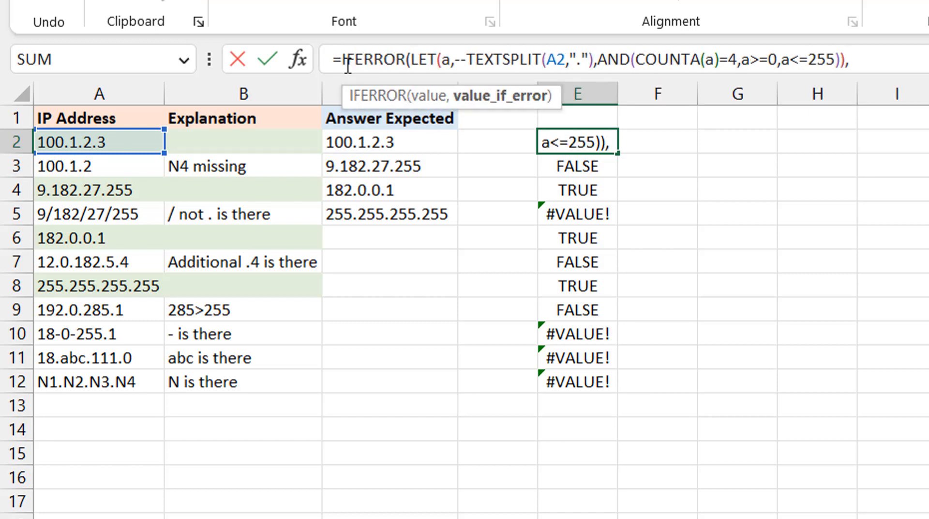
pyautogui.press('Return')
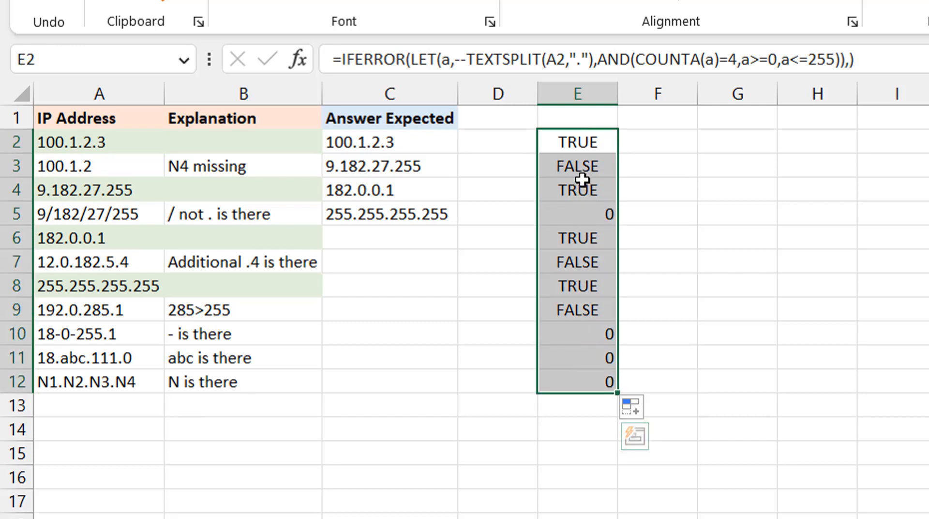
pyautogui.moveTo(580, 169)
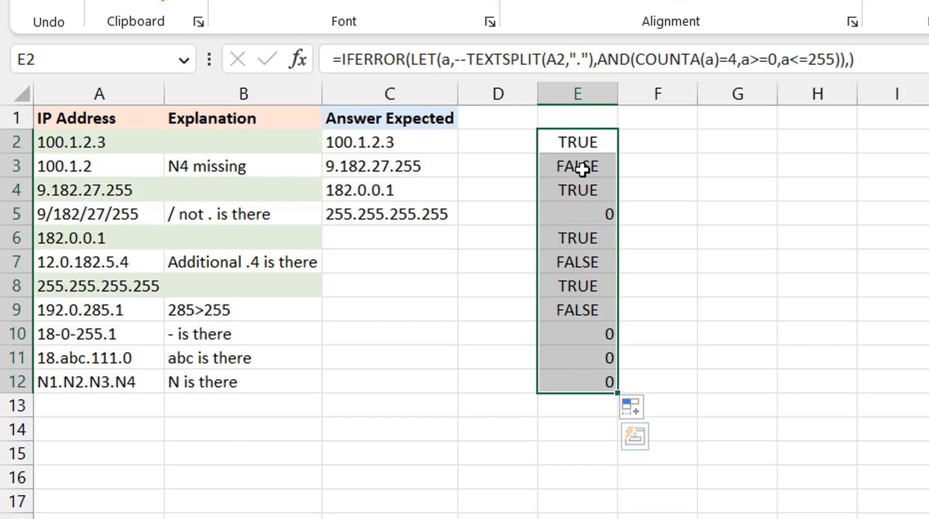
# Keep E2 and clear the copied check formulas from E3:E12
pyautogui.click(578, 141)
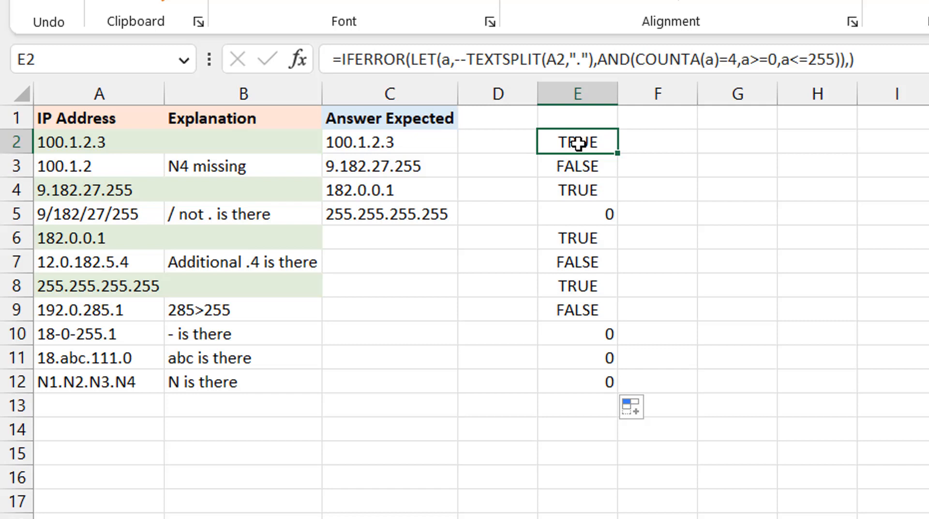
pyautogui.moveTo(605, 161)
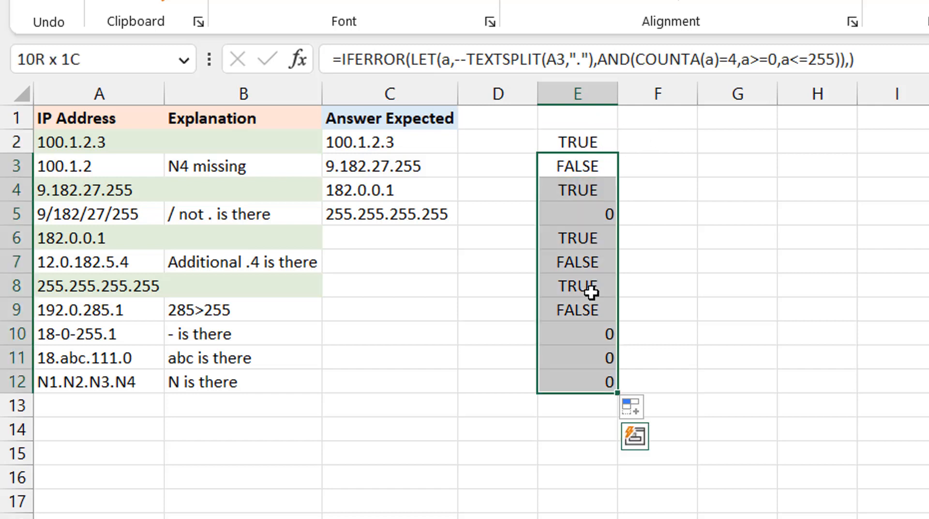
pyautogui.click(577, 141)
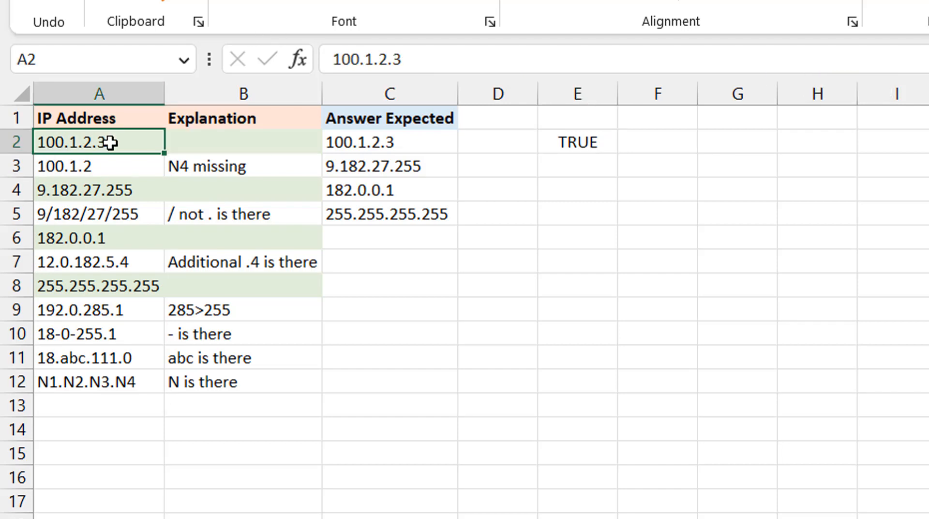
pyautogui.click(389, 142)
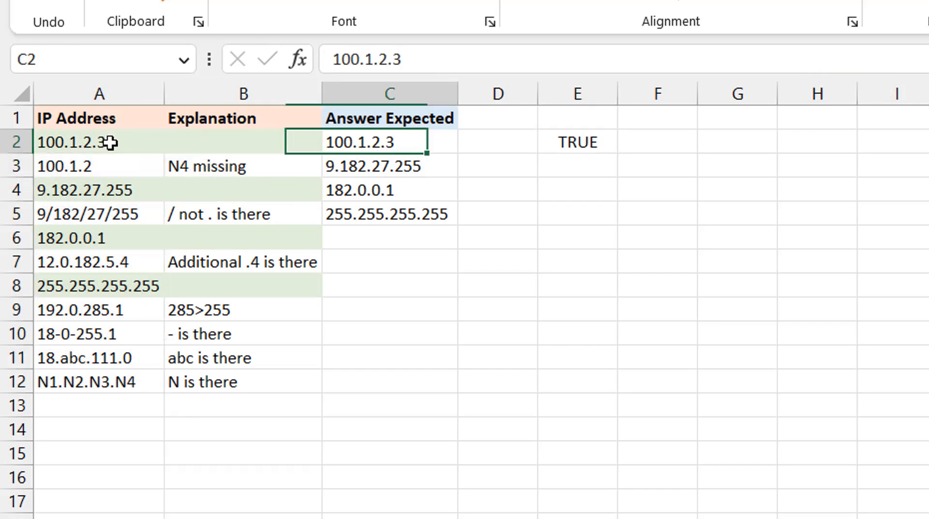
pyautogui.click(576, 141)
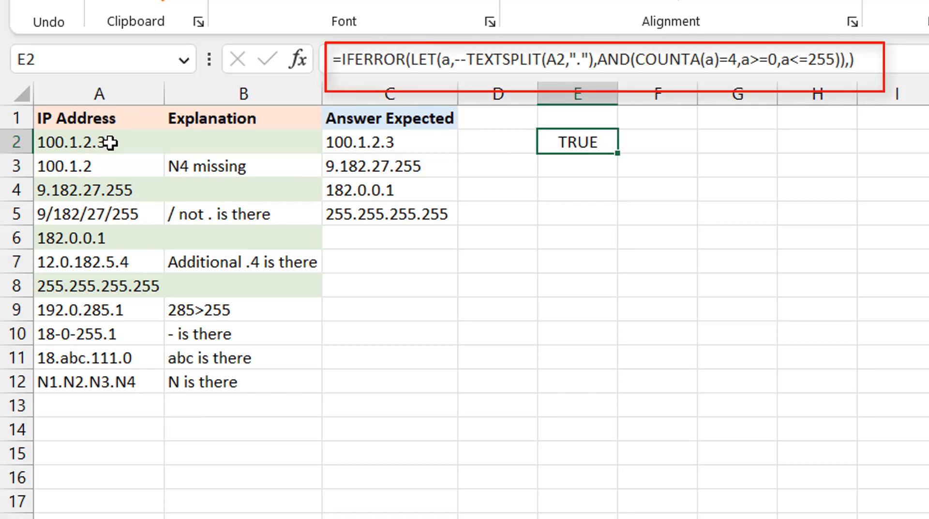
pyautogui.moveTo(6, 27)
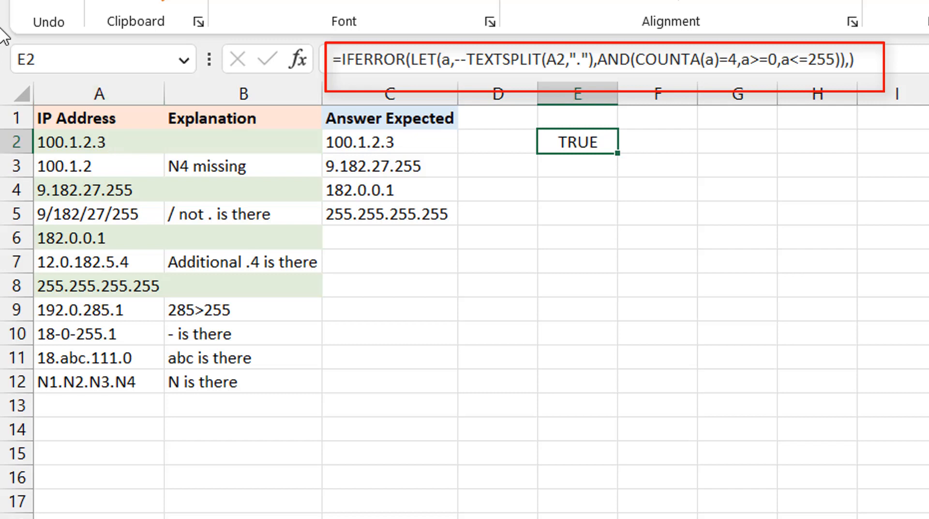
pyautogui.moveTo(337, 59)
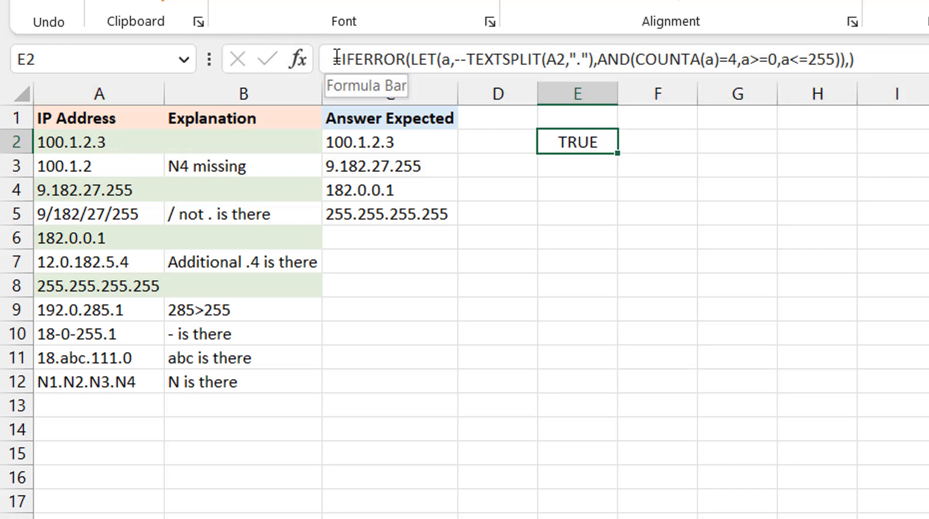
# Rewrite E2 as =MAP(A2:A12,LAMBDA(x,...)), using x in place of A2 inside TEXTSPLIT
pyautogui.write('=map')
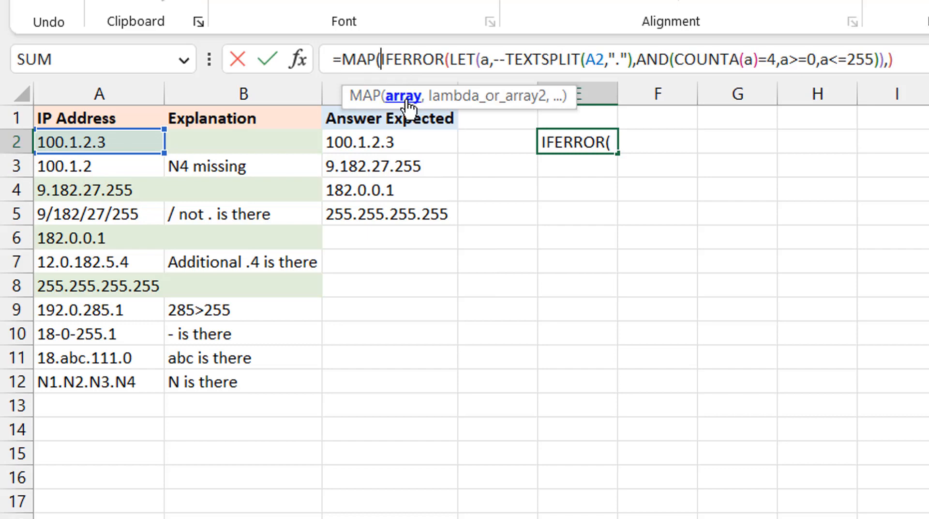
pyautogui.click(99, 141)
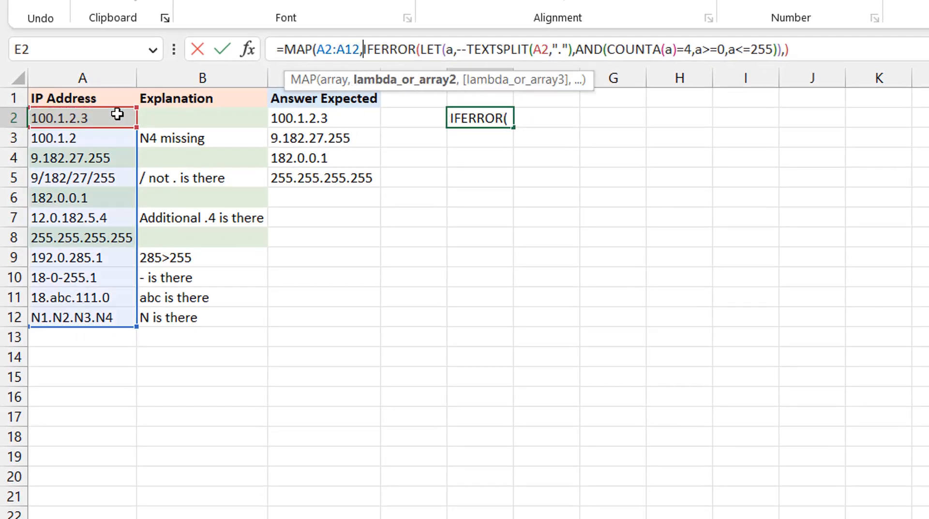
pyautogui.write('LAMBDA(')
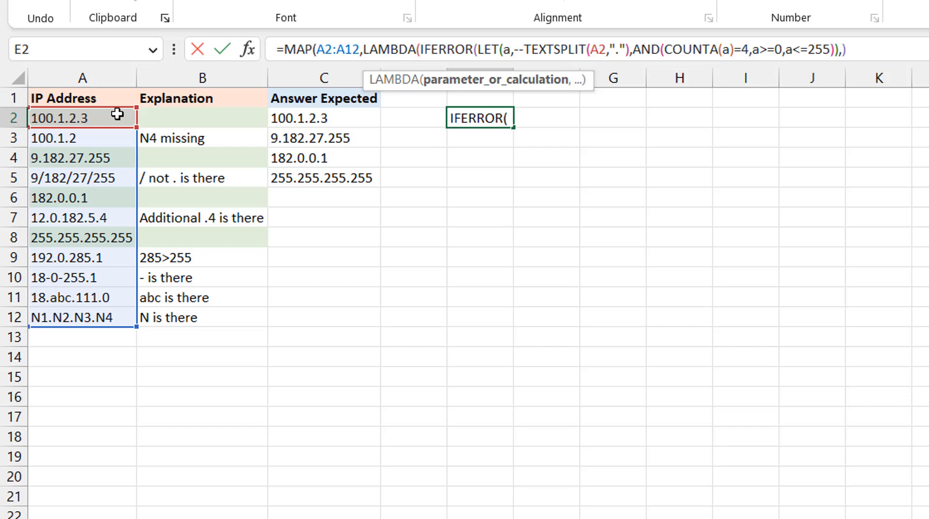
pyautogui.write('x,')
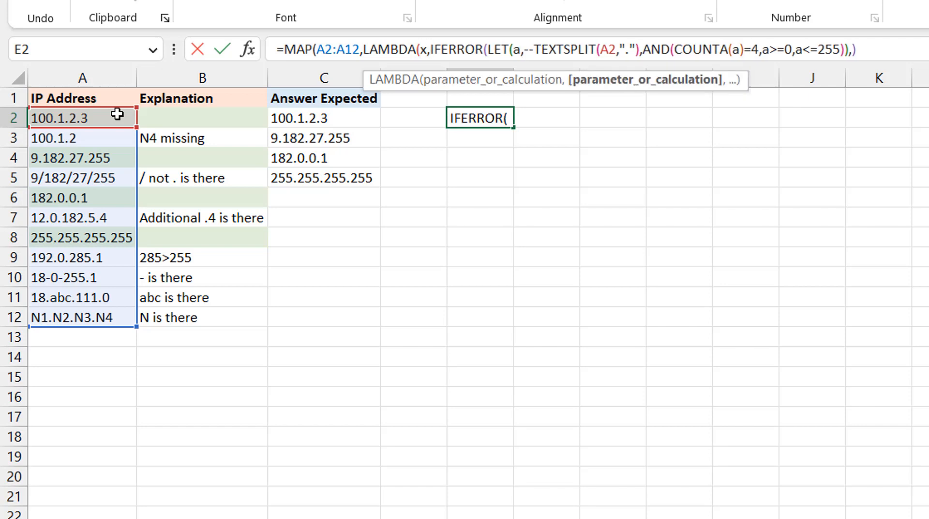
pyautogui.click(430, 49)
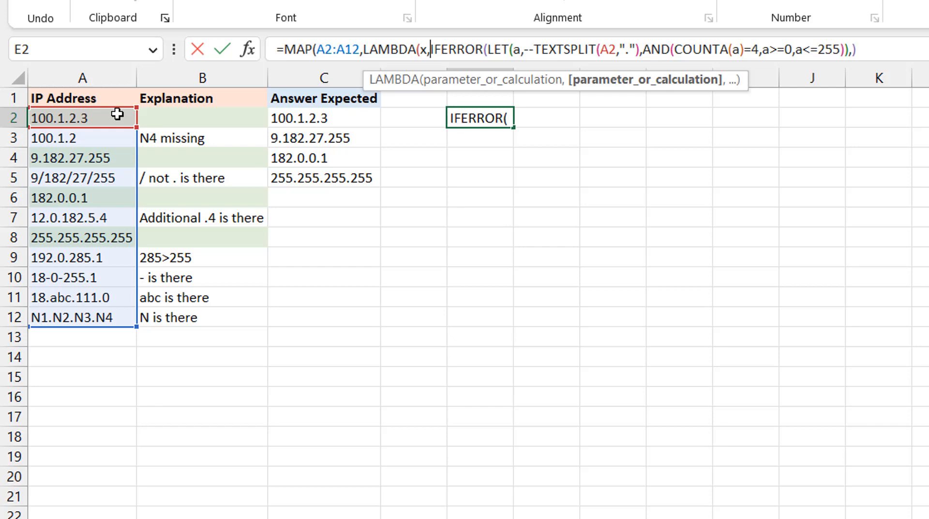
pyautogui.moveTo(687, 52)
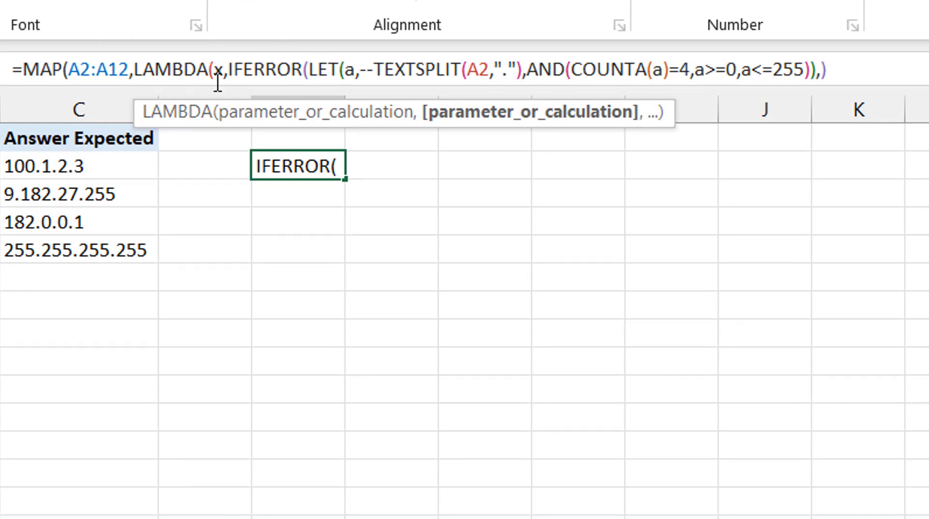
pyautogui.moveTo(296, 77)
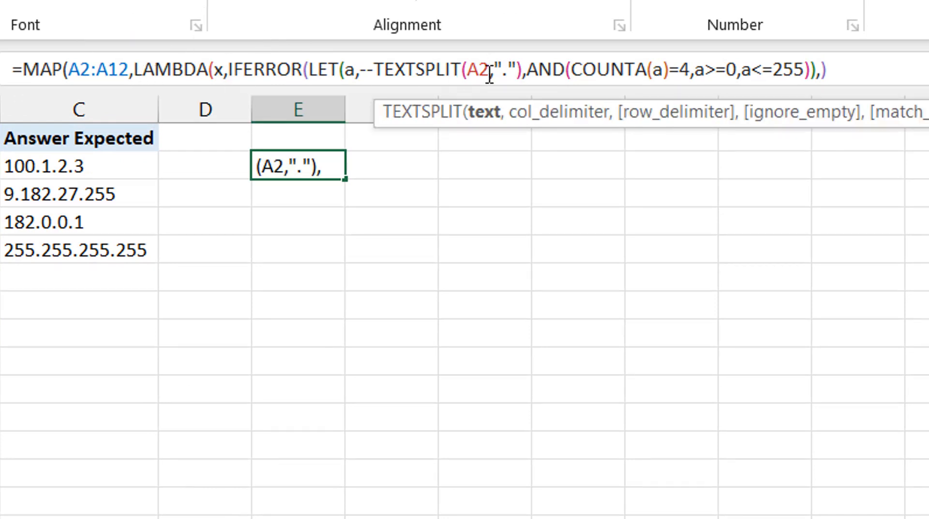
pyautogui.write('x')
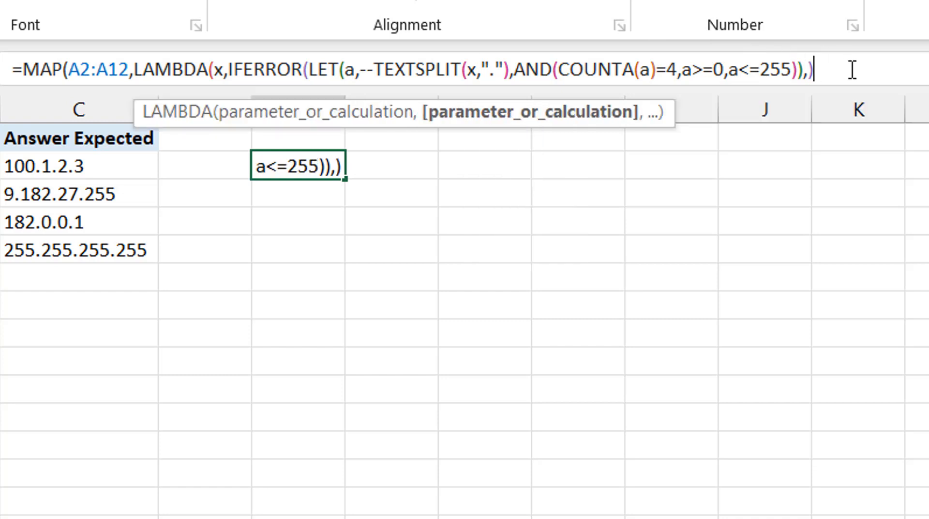
pyautogui.write('))')
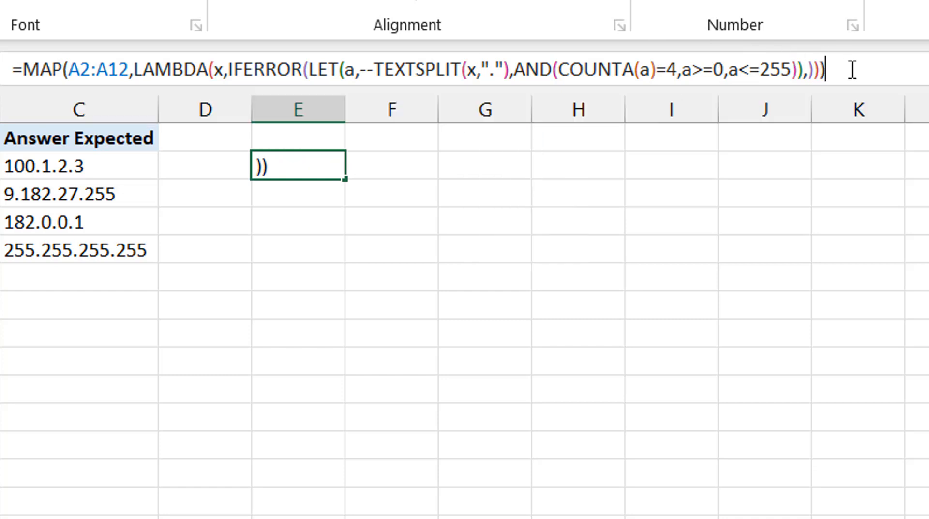
pyautogui.press('Return')
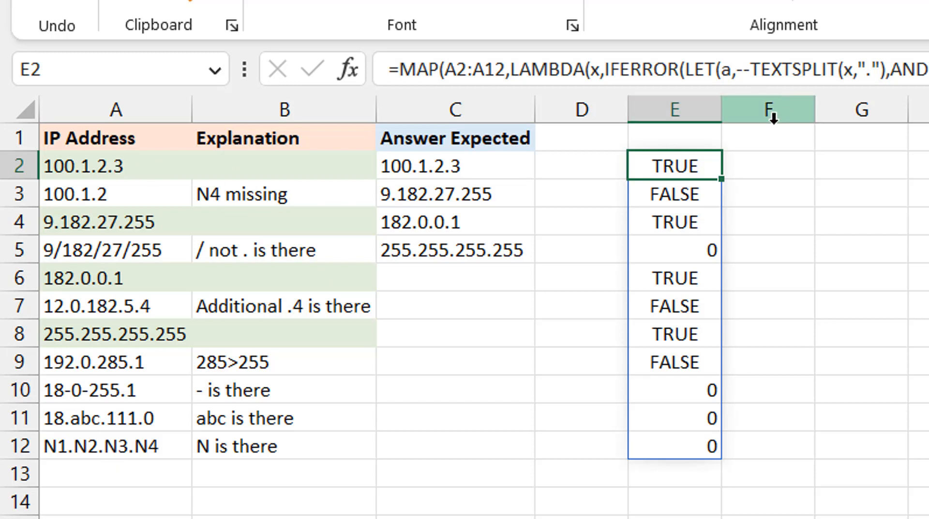
pyautogui.moveTo(689, 237)
pyautogui.write('filte')
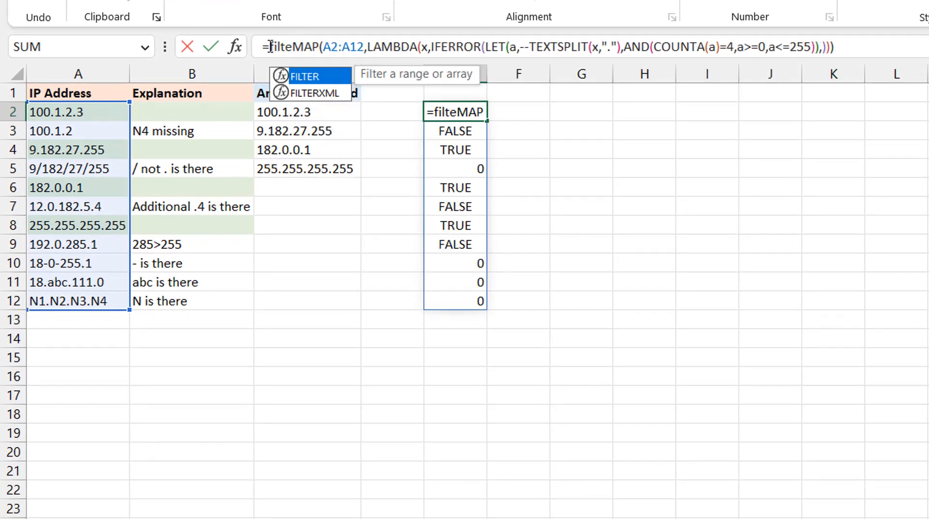
# Wrap the MAP check in FILTER over A2:A12 and commit the formula
pyautogui.click(306, 76)
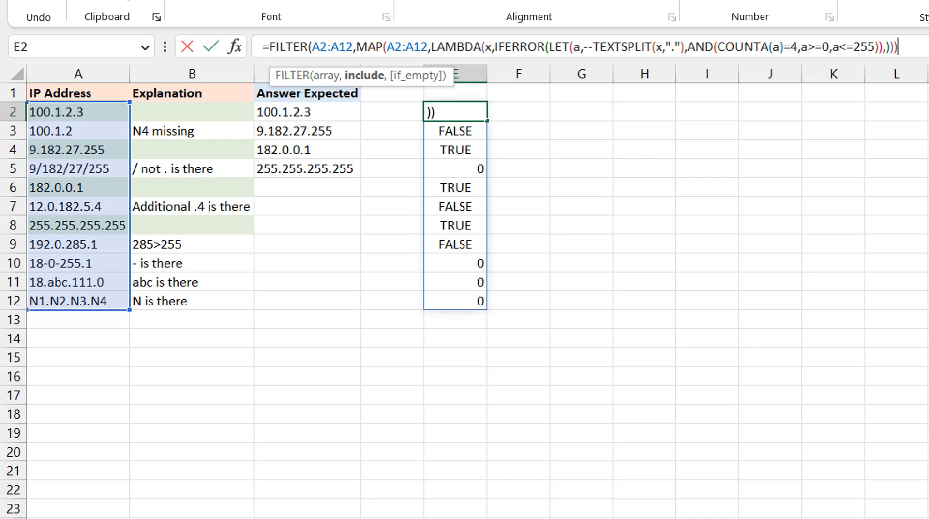
pyautogui.write(')')
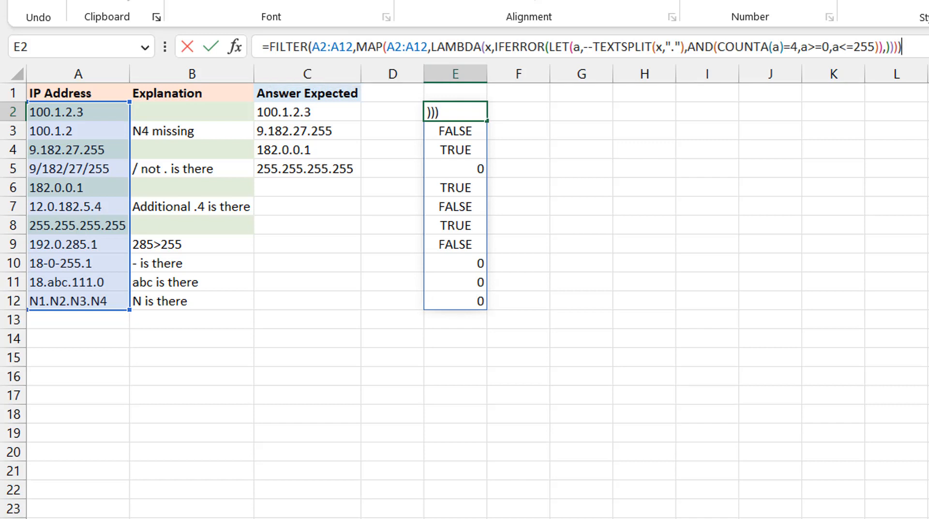
pyautogui.press('Return')
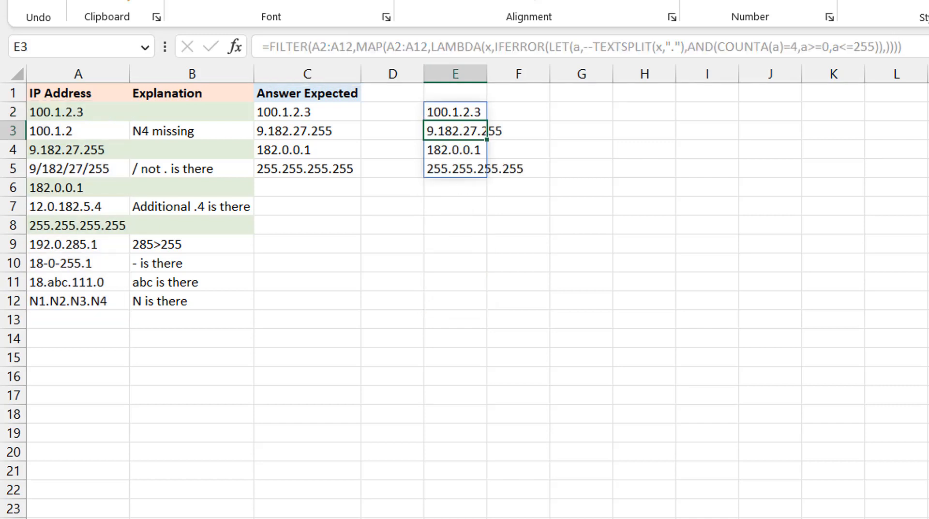
# Widen column E and replace A10's 18-0-255.1 with 128.0.234.35
pyautogui.click(454, 111)
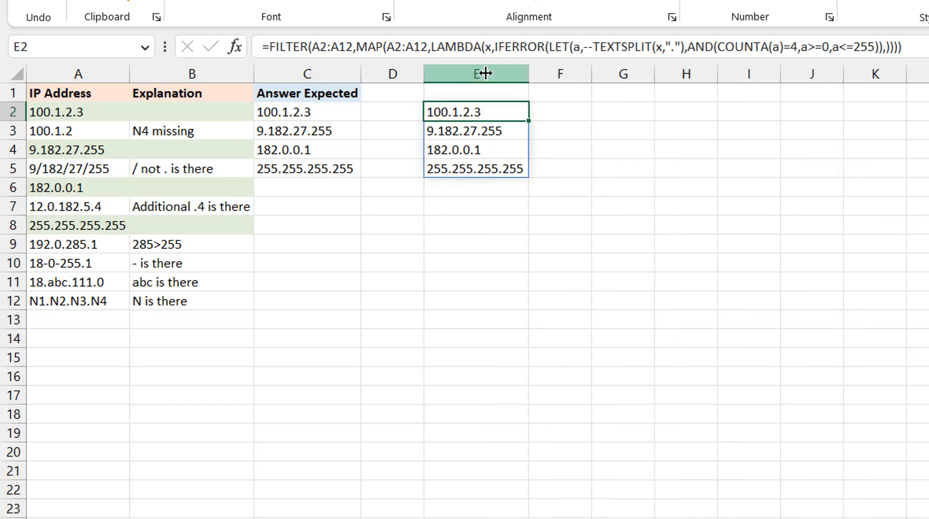
pyautogui.moveTo(68, 269)
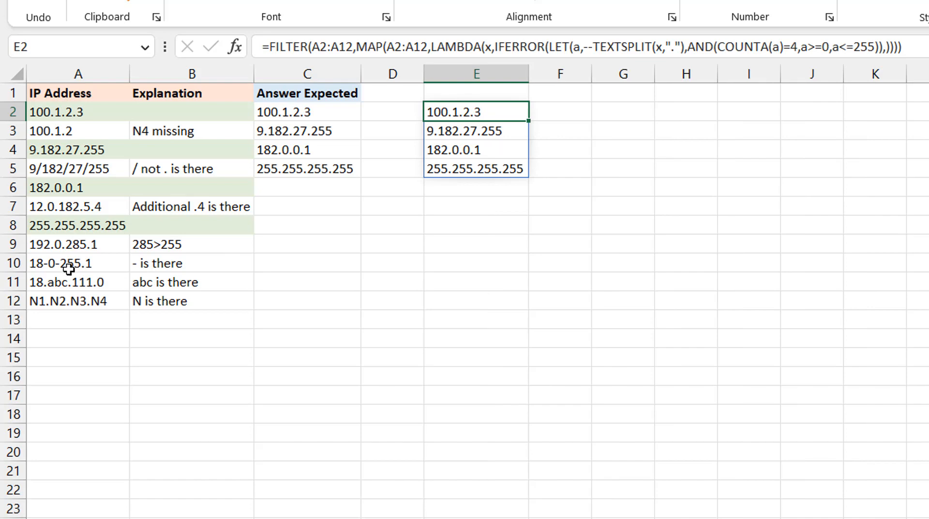
pyautogui.click(65, 262)
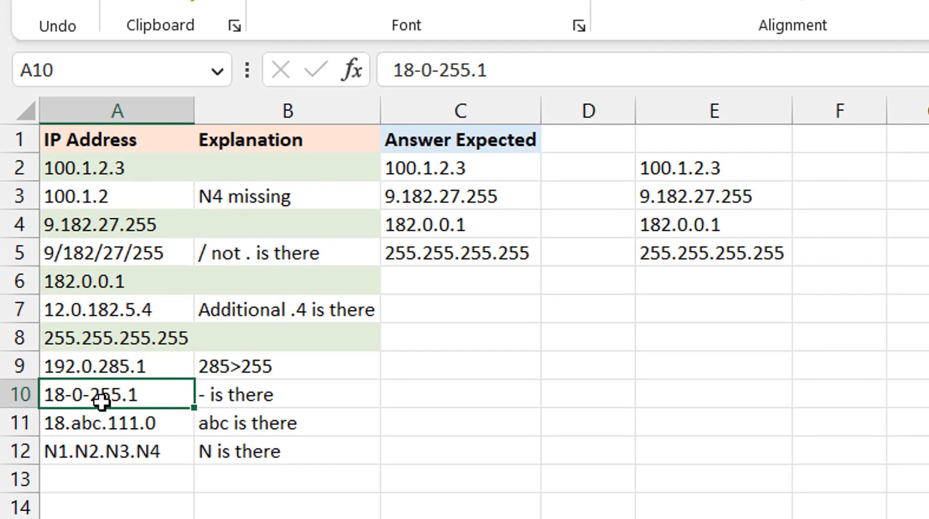
pyautogui.write('128.0.')
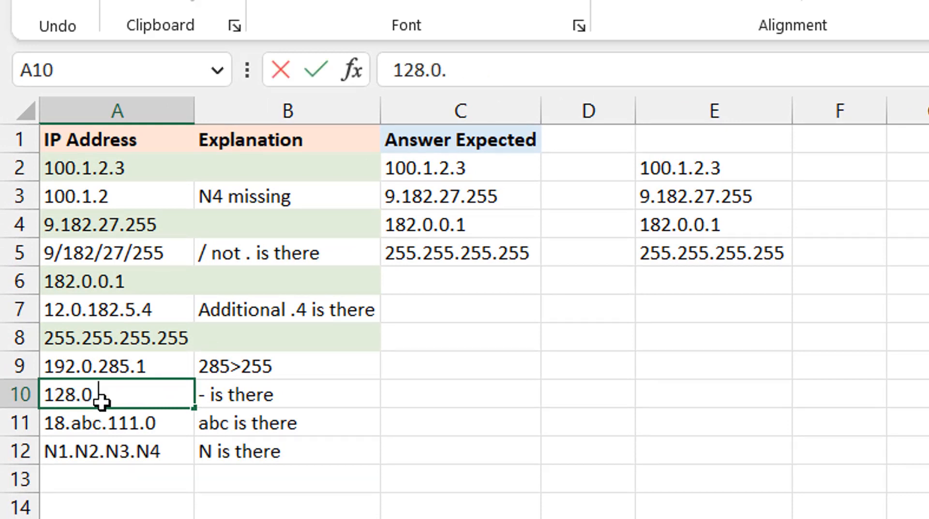
pyautogui.write('234.35')
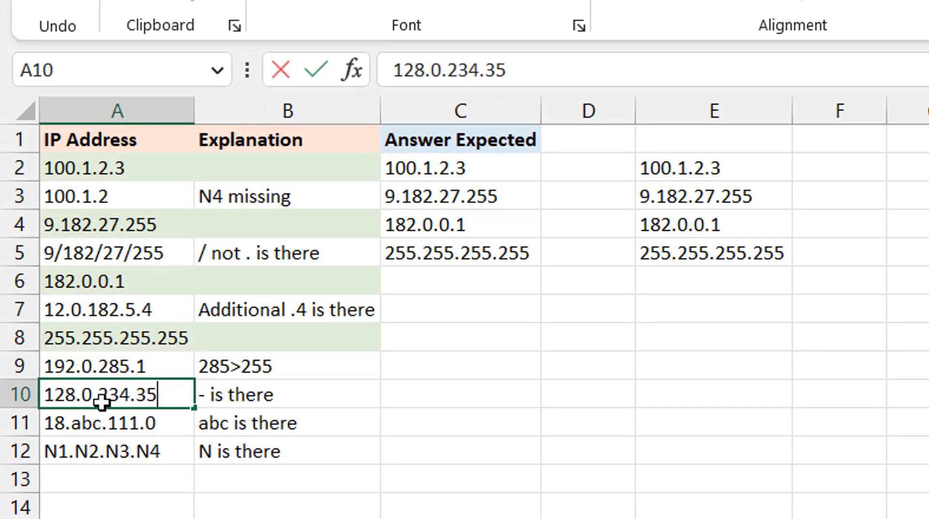
pyautogui.press('Return')
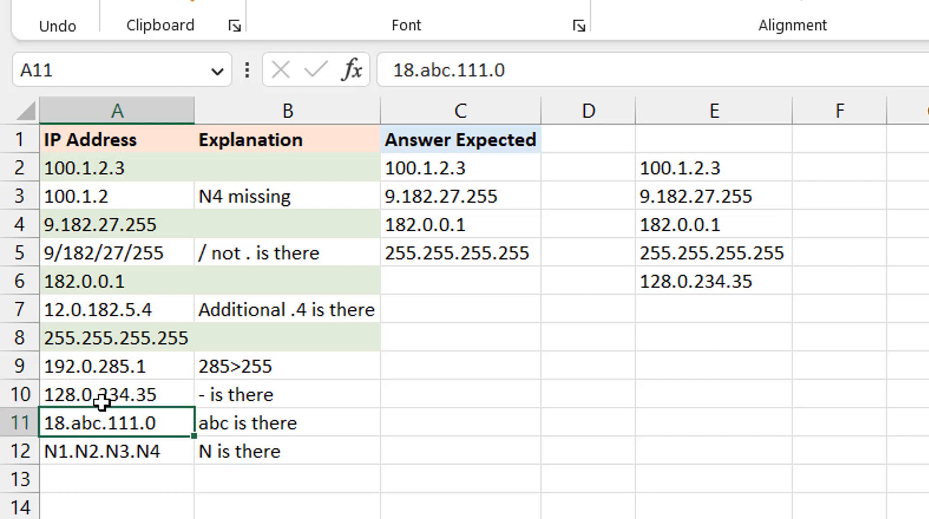